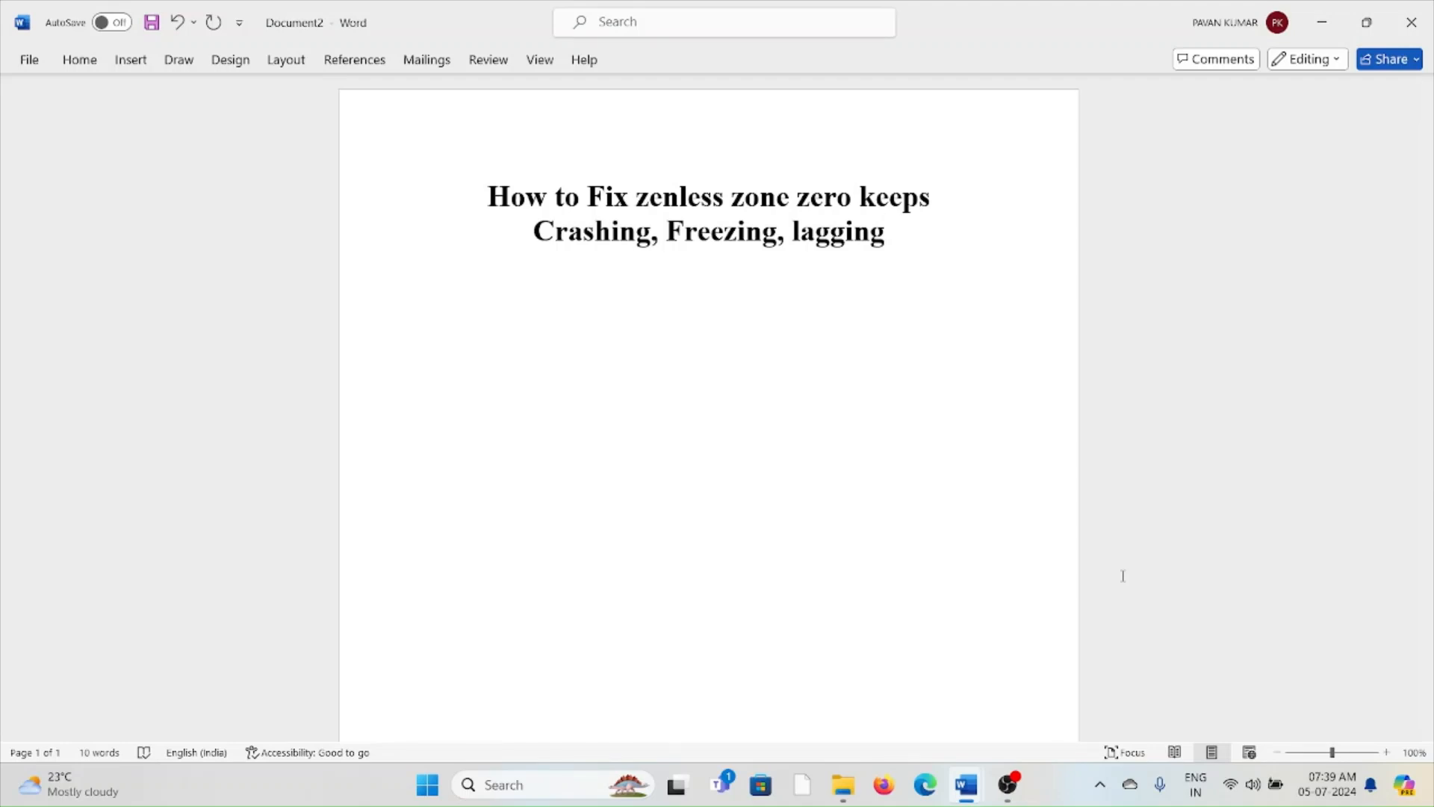
Bring the browser forward and move down the Pre-Download news page to Device Requirements
click(883, 232)
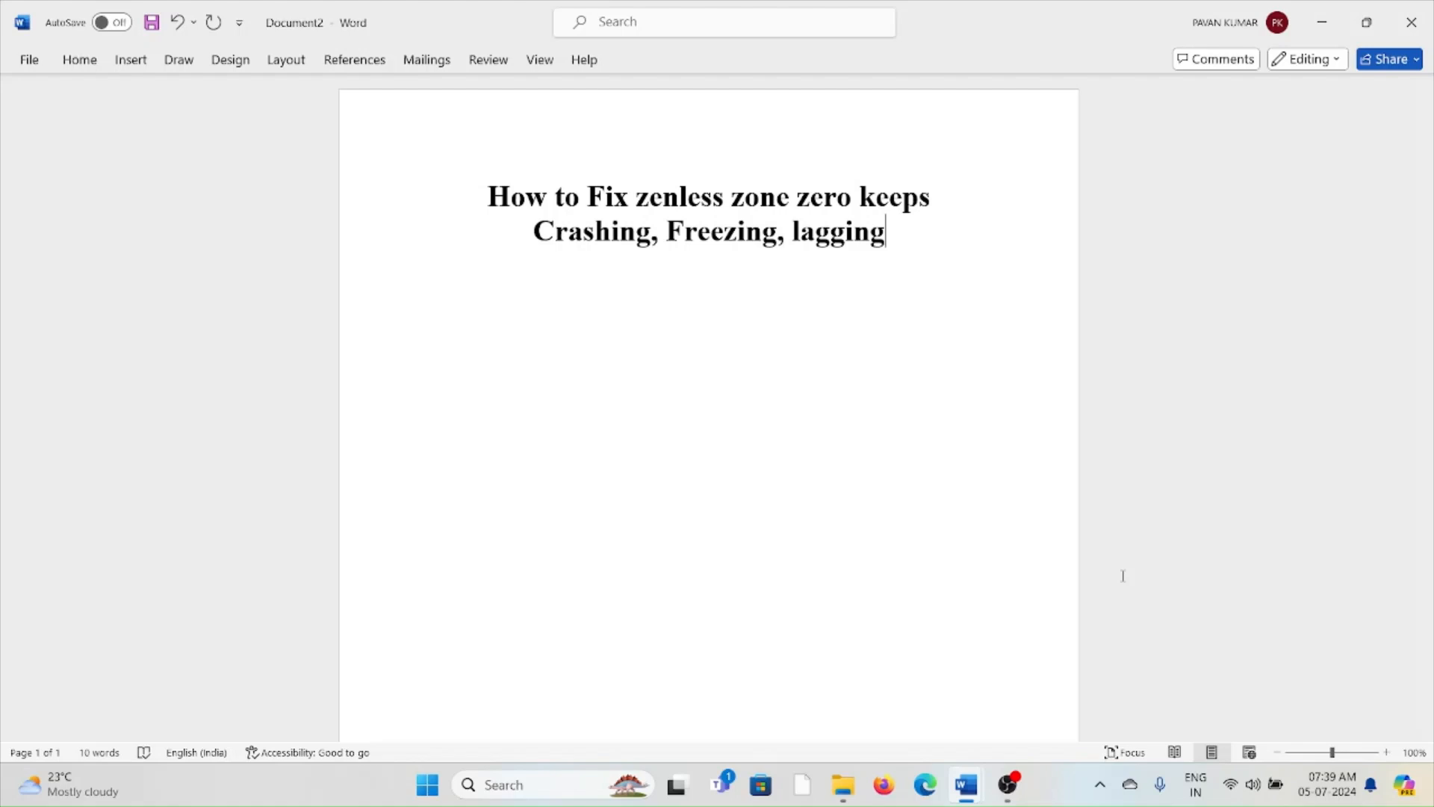
click(926, 785)
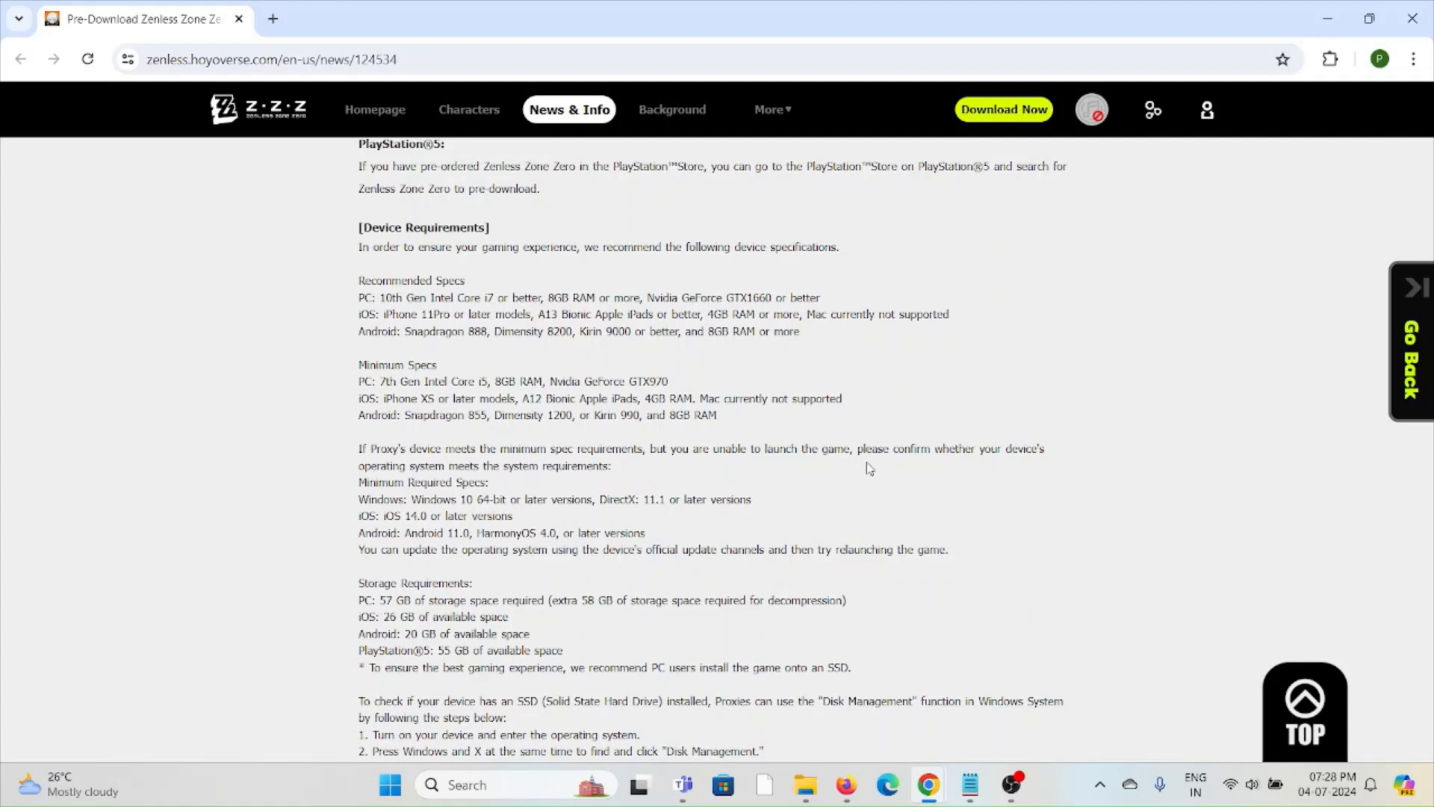
mouse_move(1086, 547)
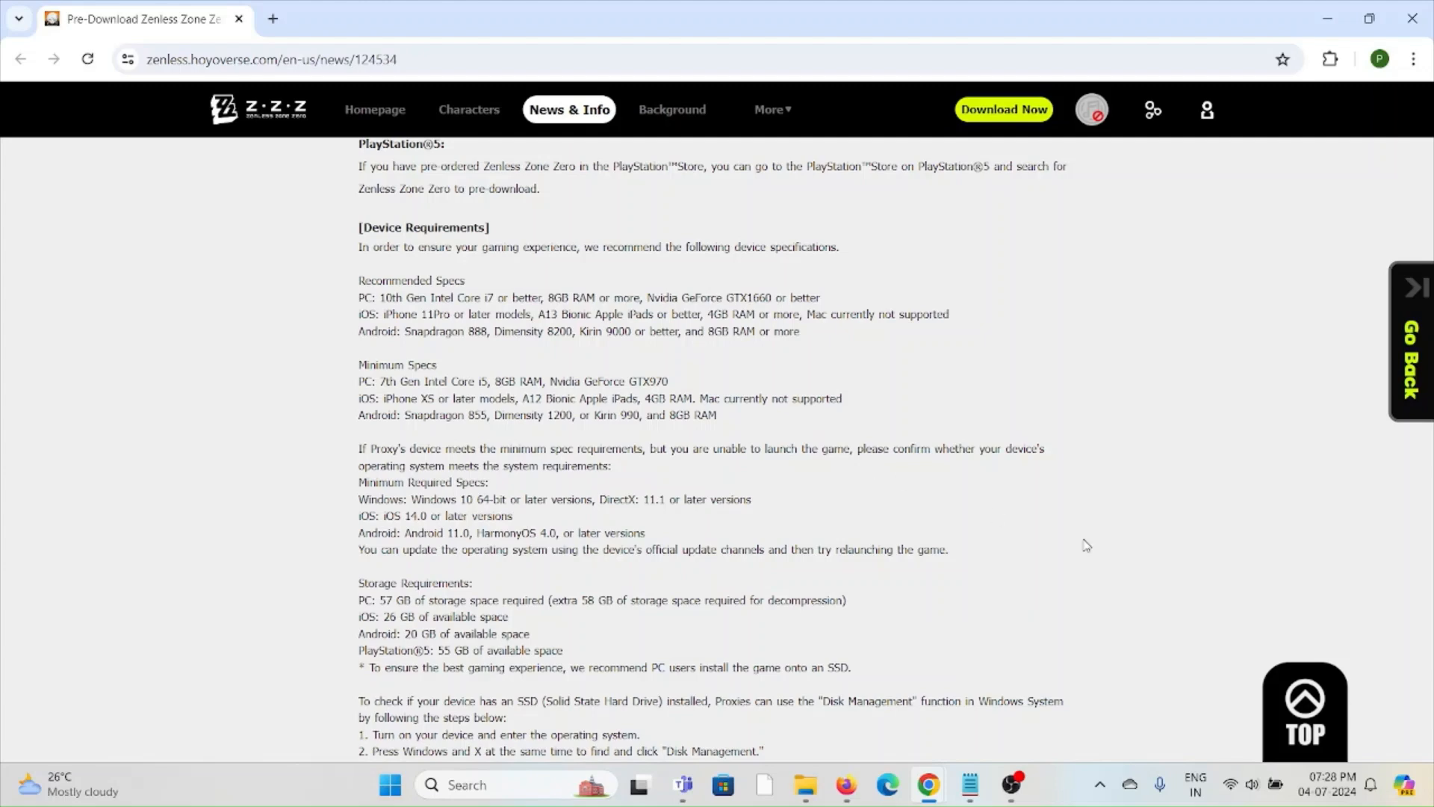
mouse_move(474, 617)
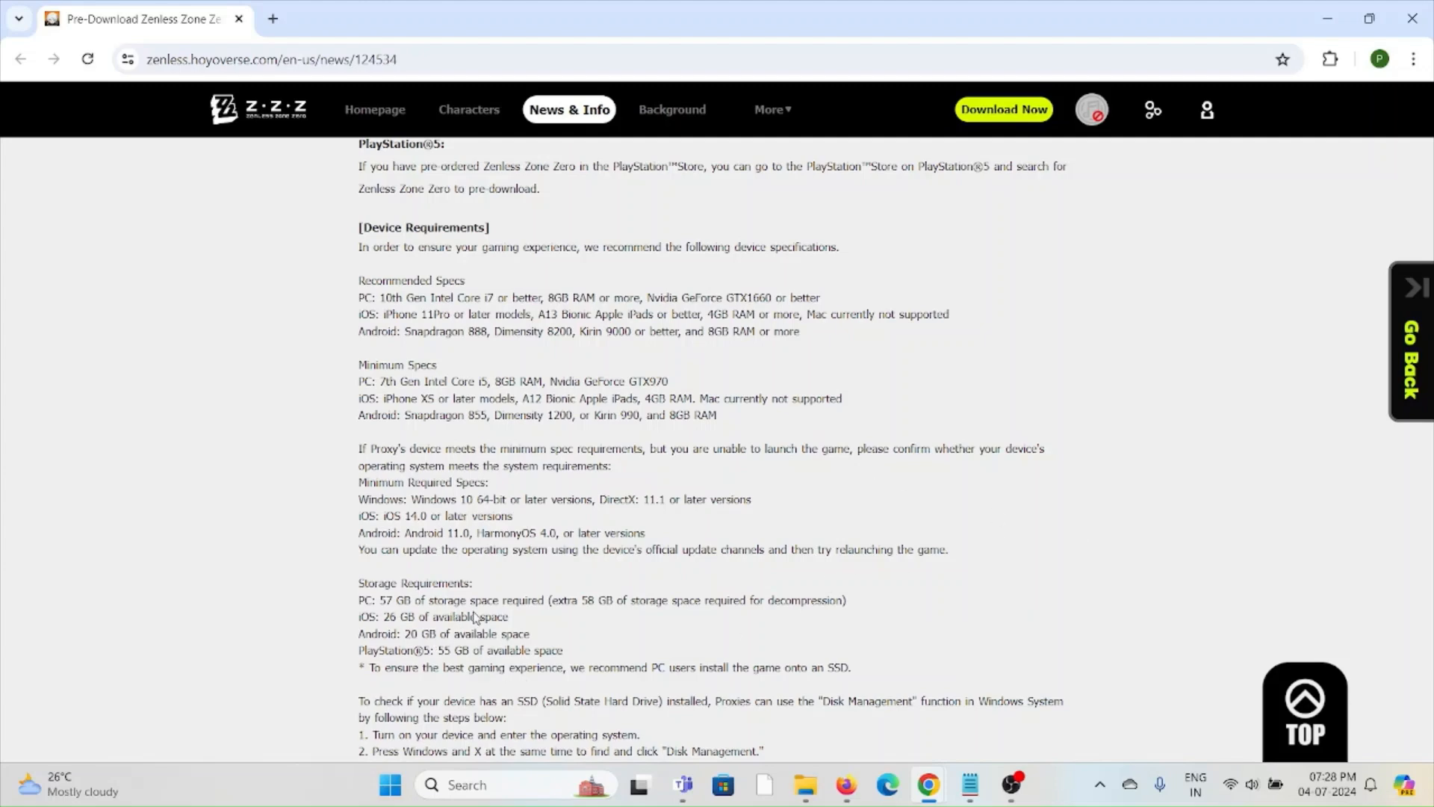
scroll(down, 3)
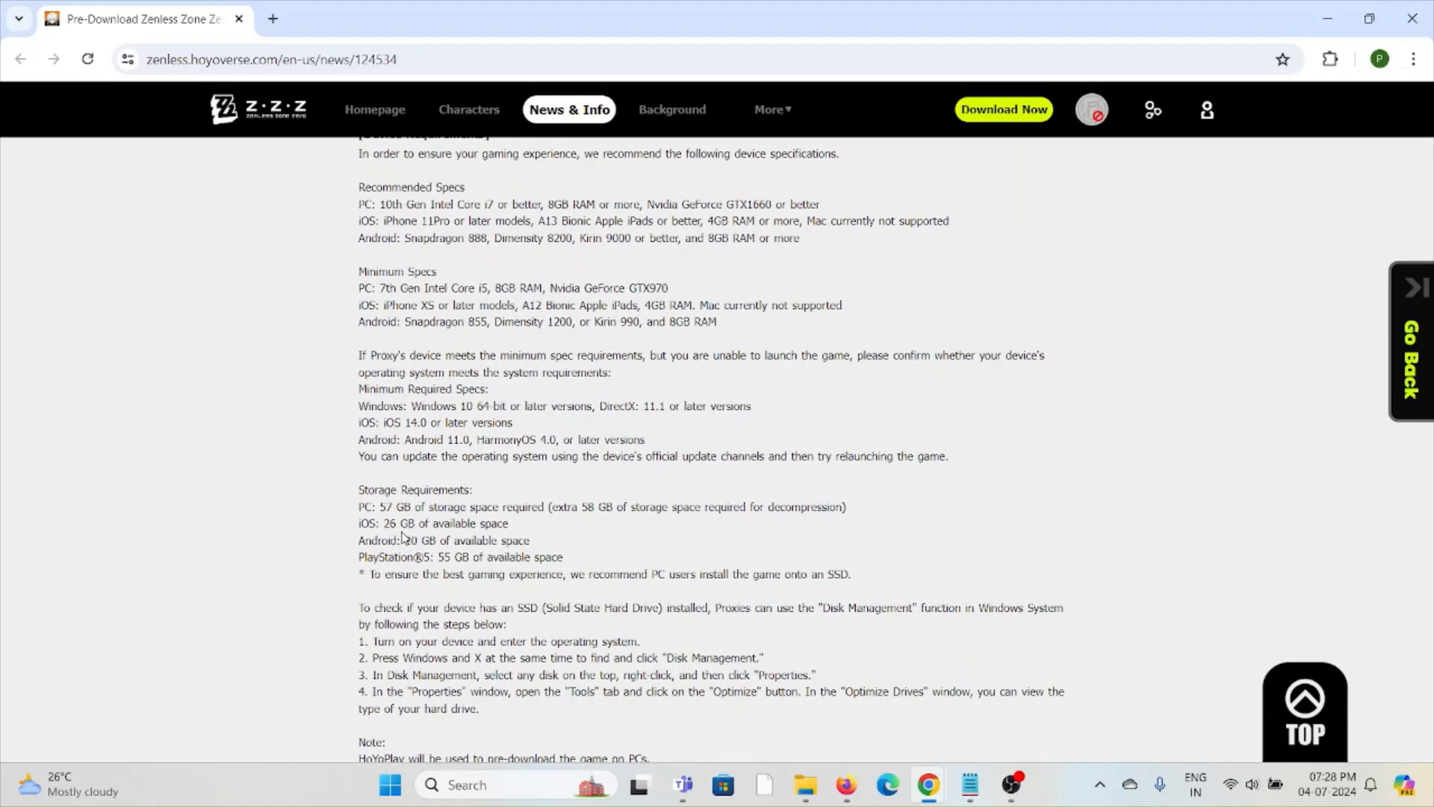
mouse_move(517, 544)
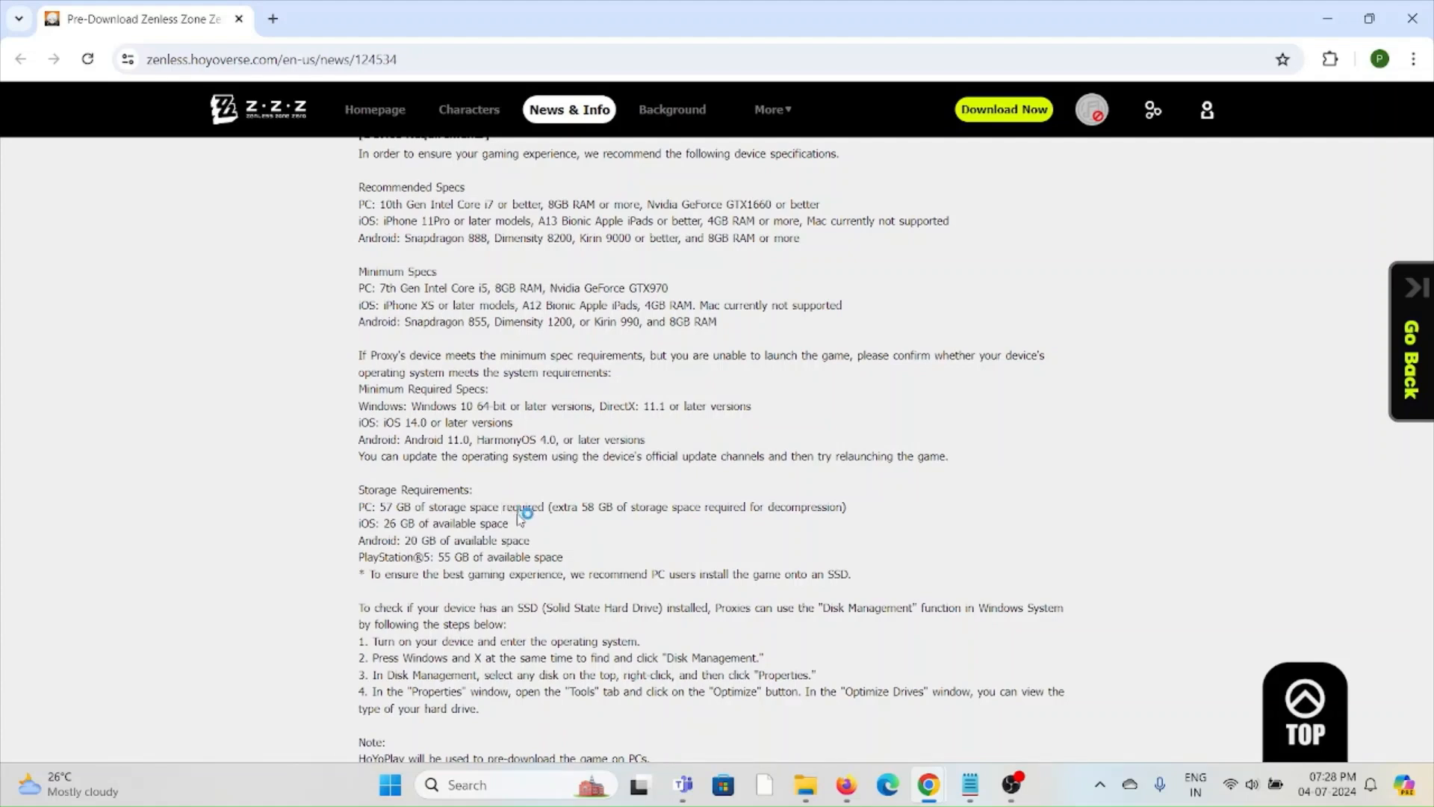
mouse_move(495, 553)
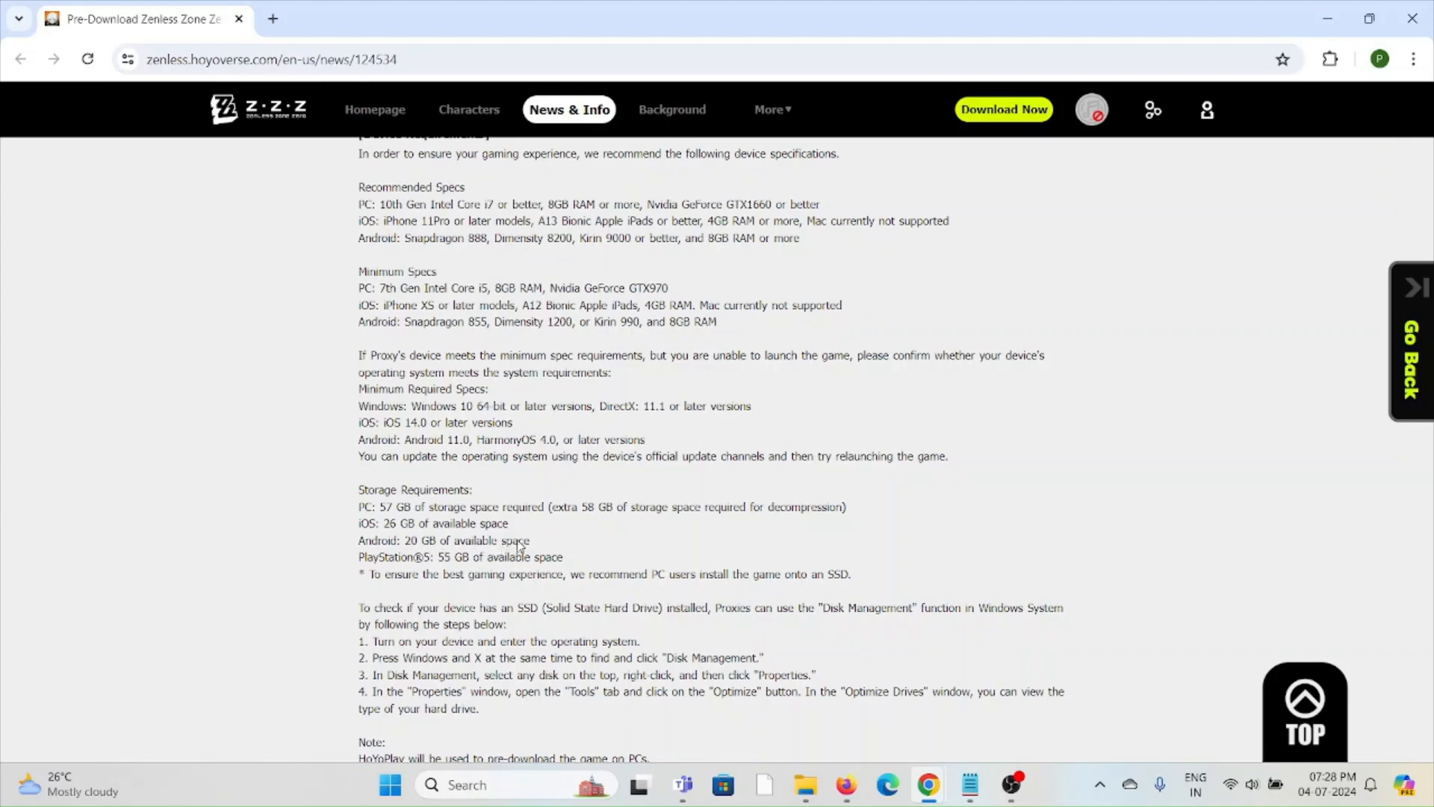
scroll(down, 3)
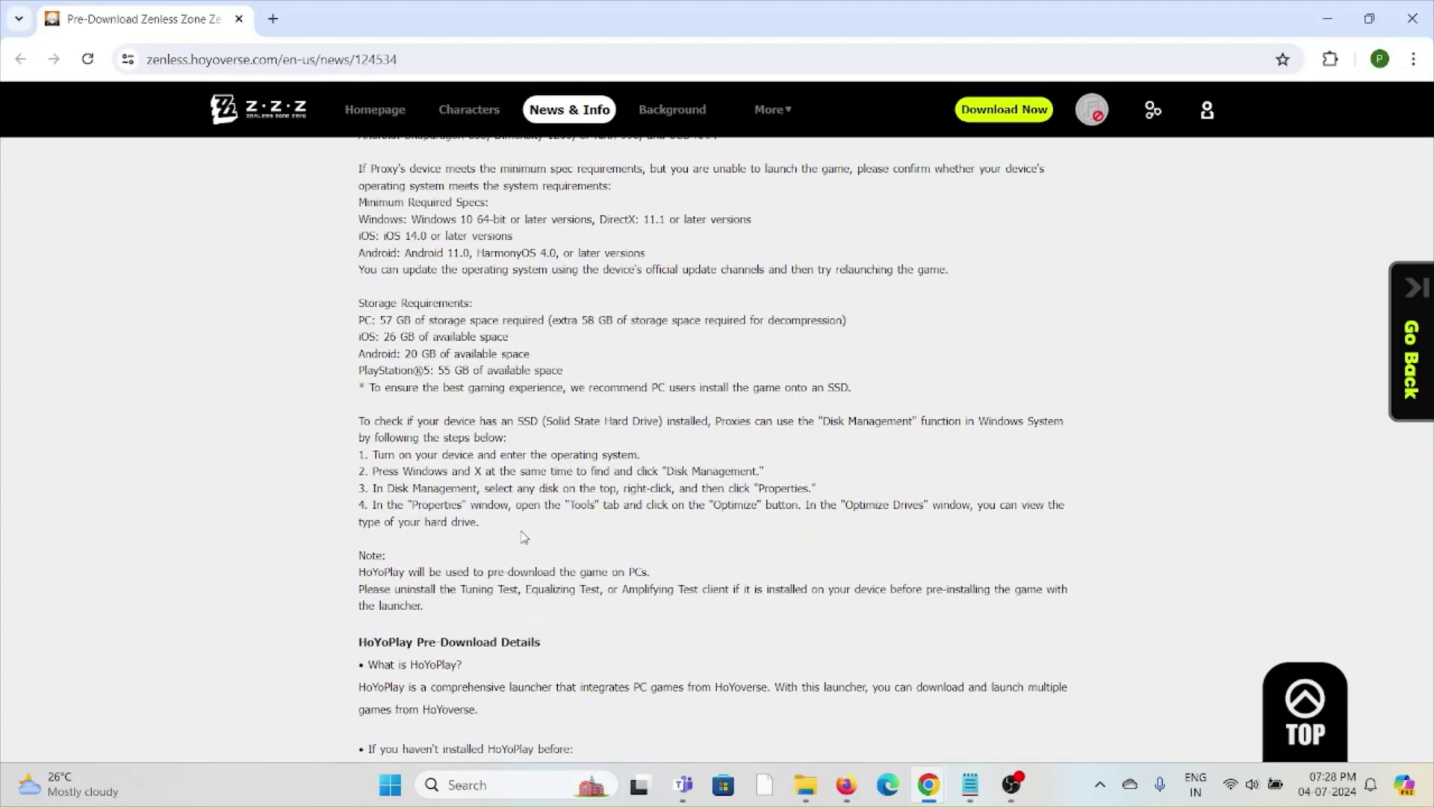
mouse_move(536, 532)
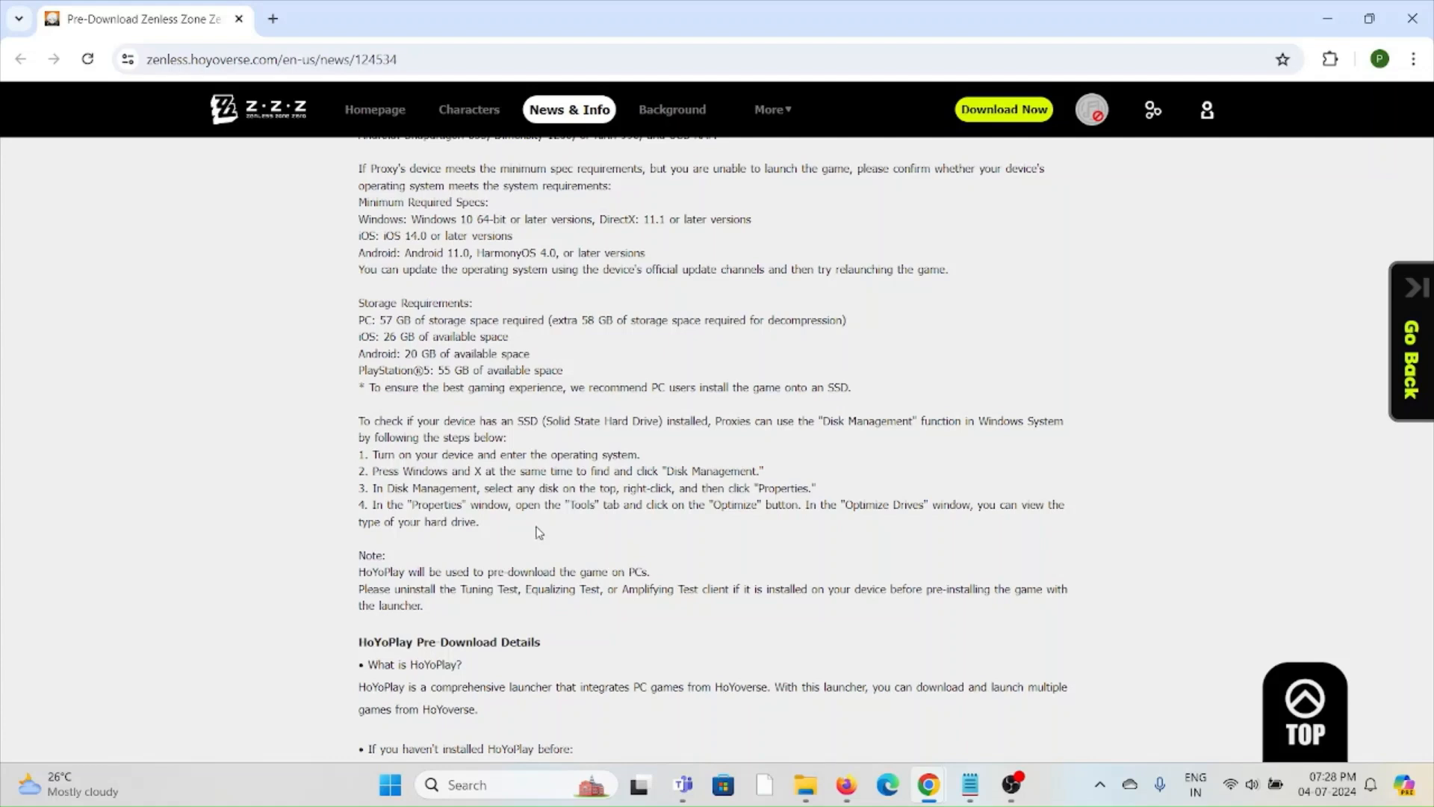
mouse_move(728, 433)
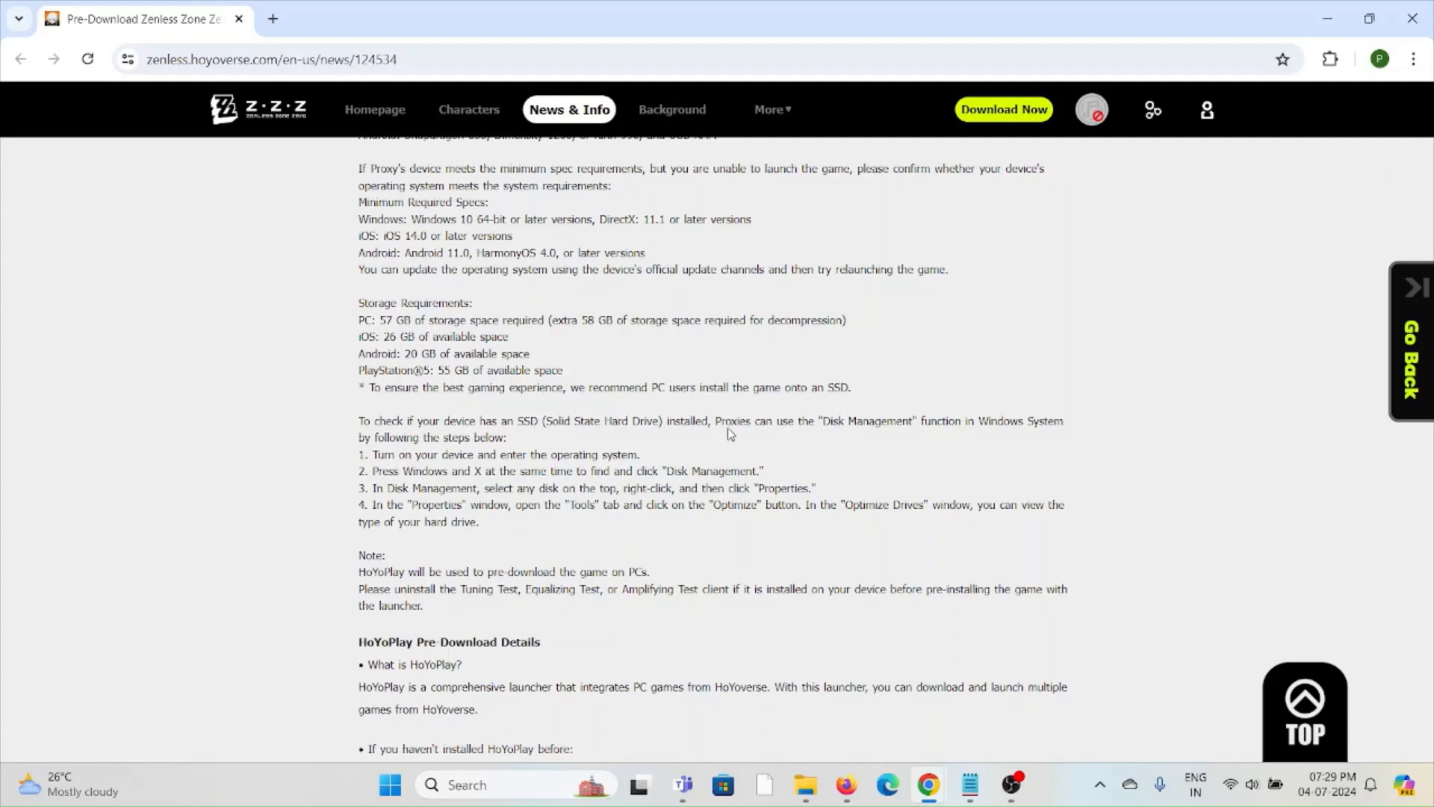
mouse_move(741, 417)
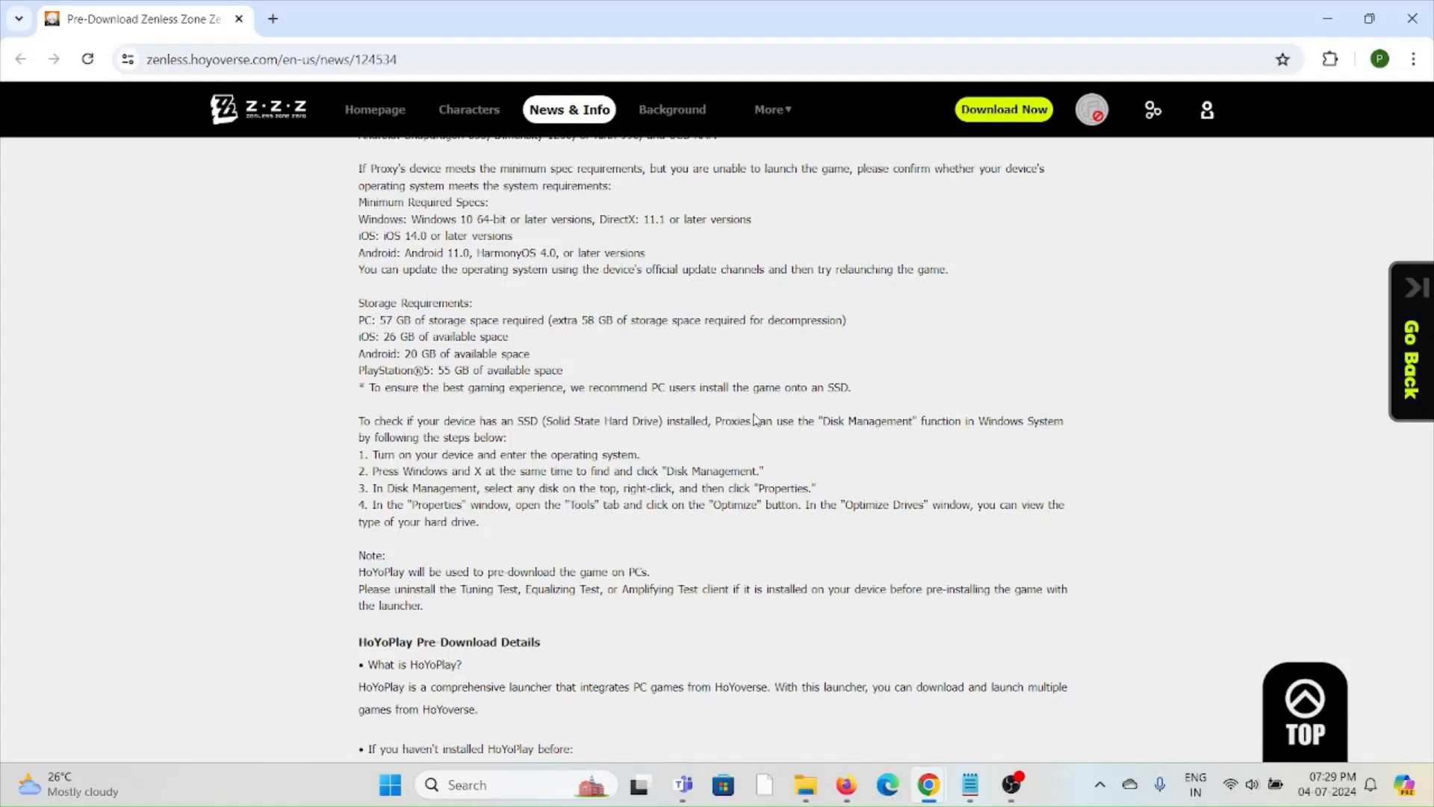
mouse_move(784, 430)
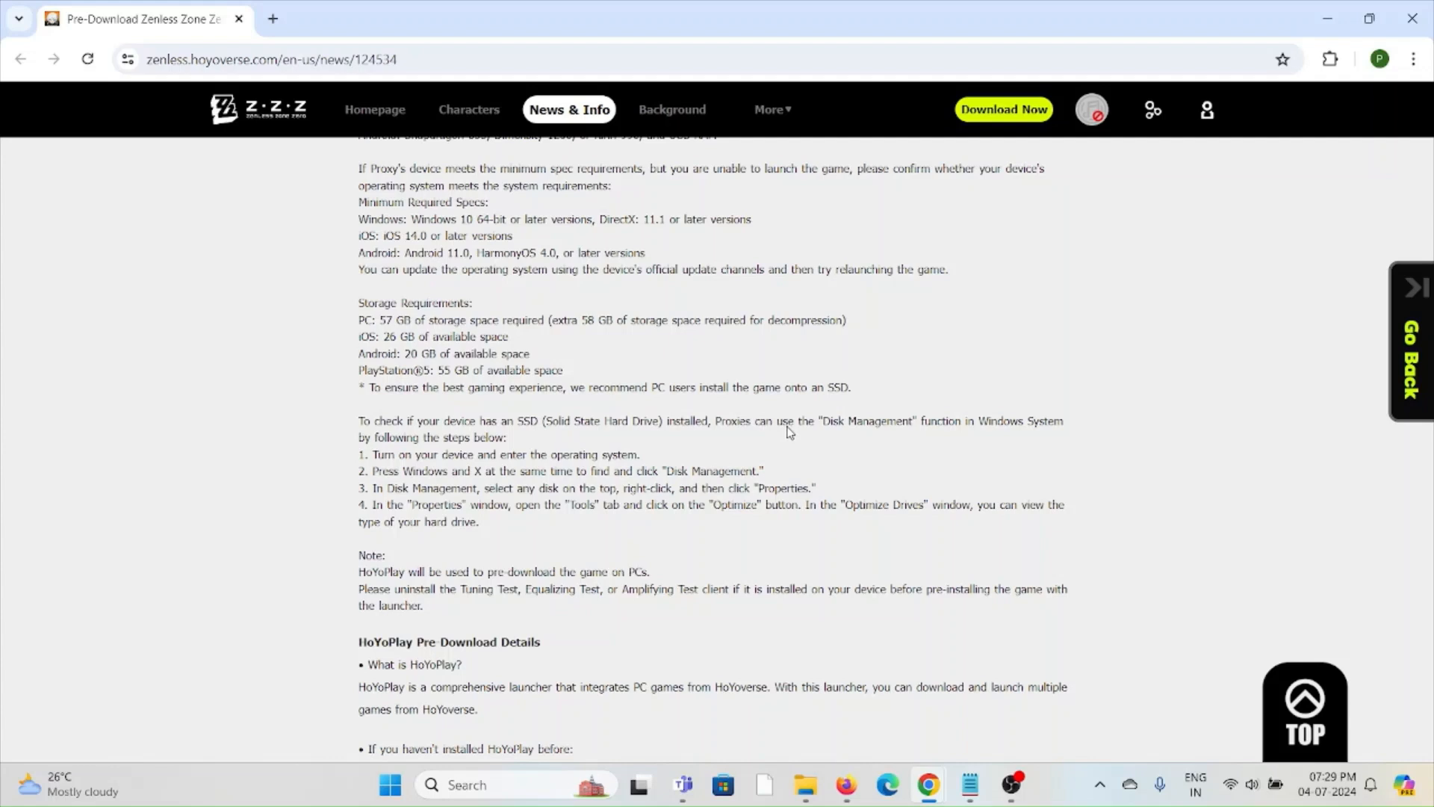
mouse_move(794, 426)
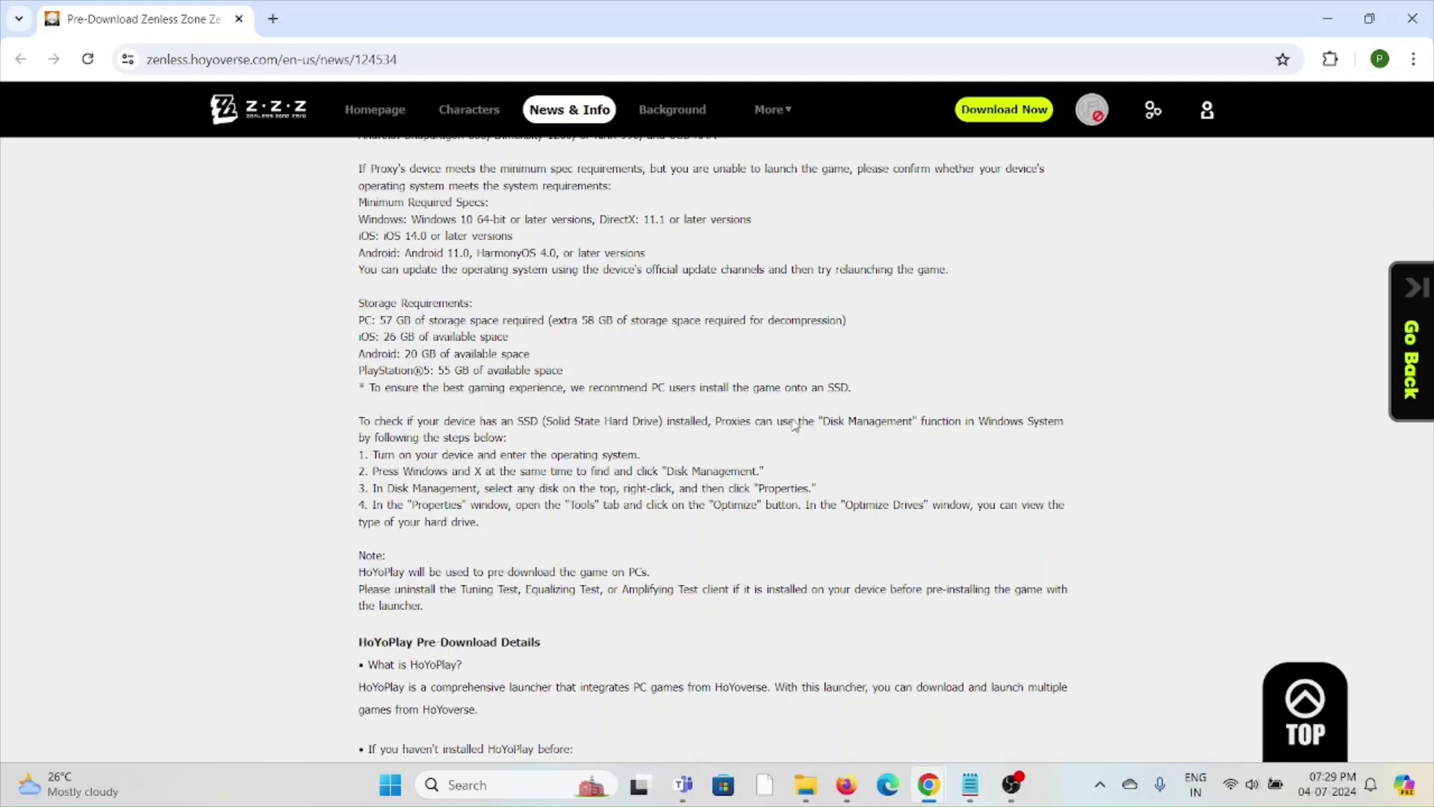
mouse_move(813, 354)
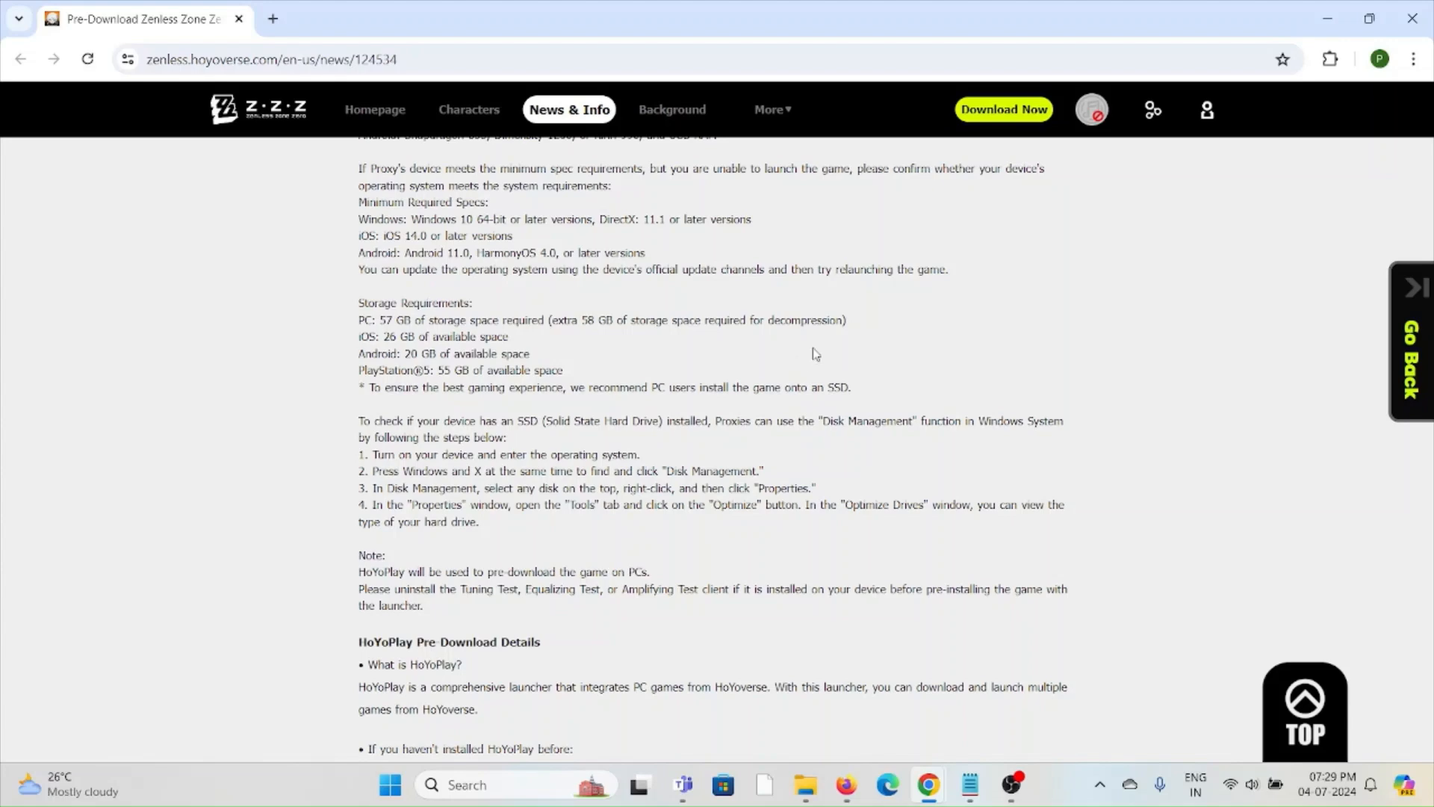
mouse_move(810, 378)
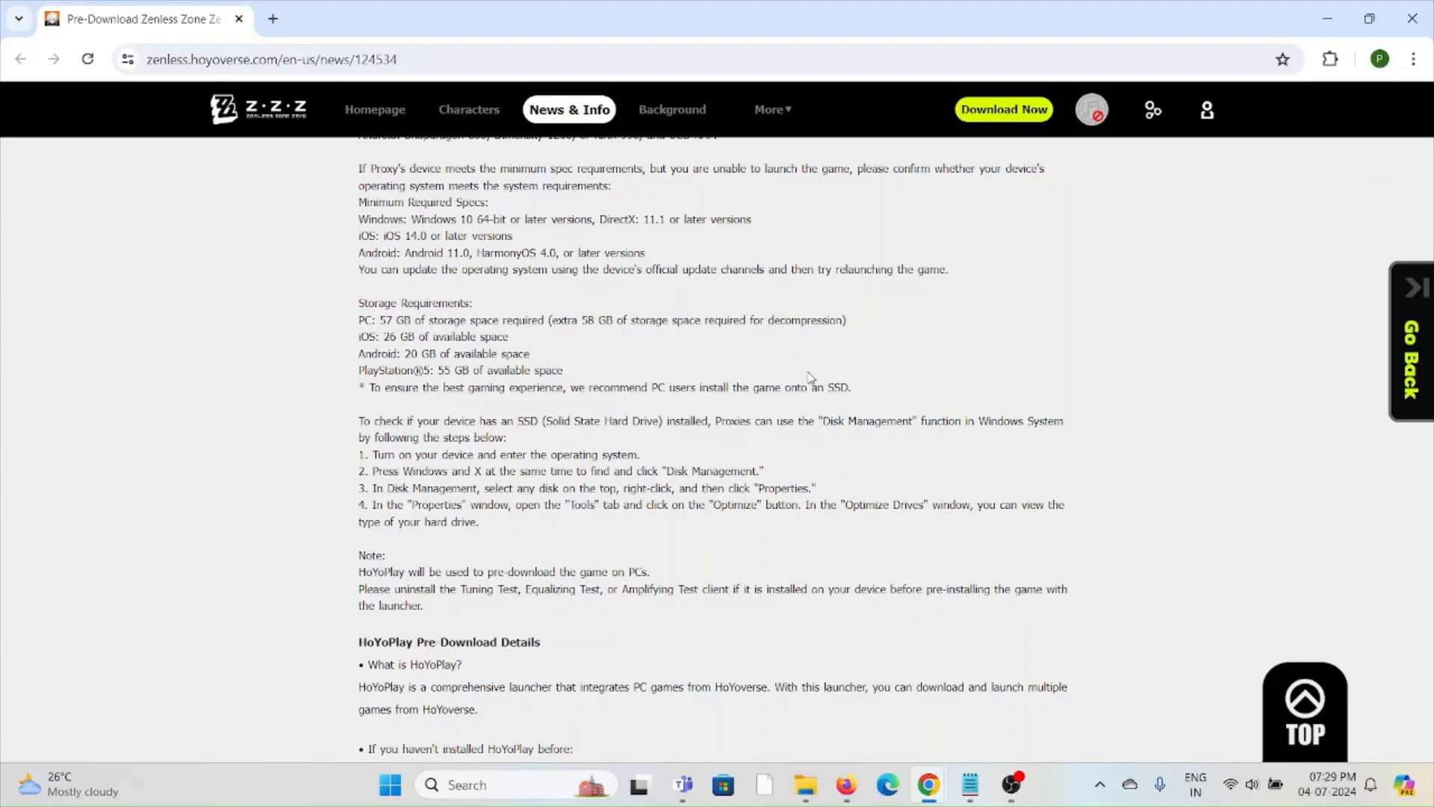
scroll(up, 3)
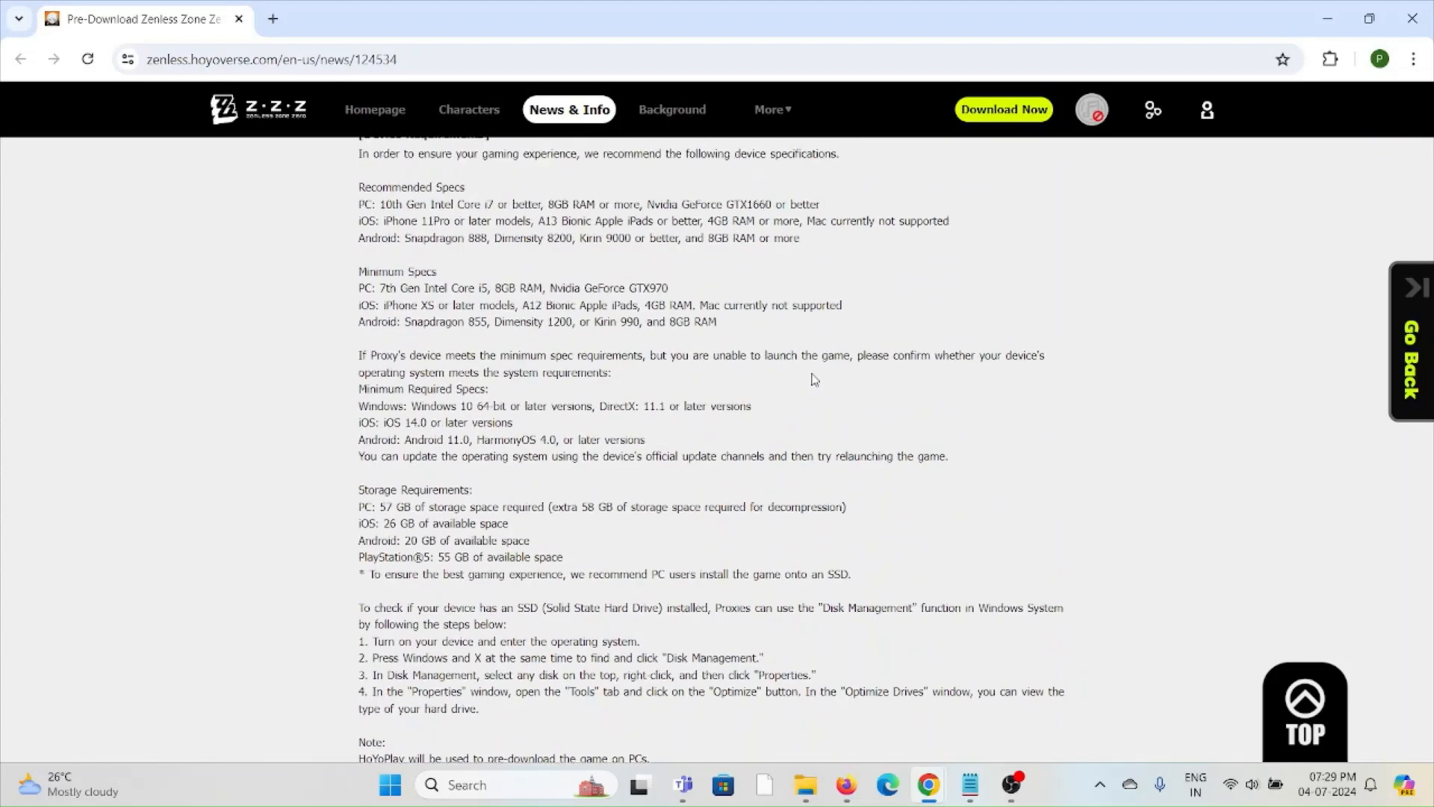
scroll(up, 3)
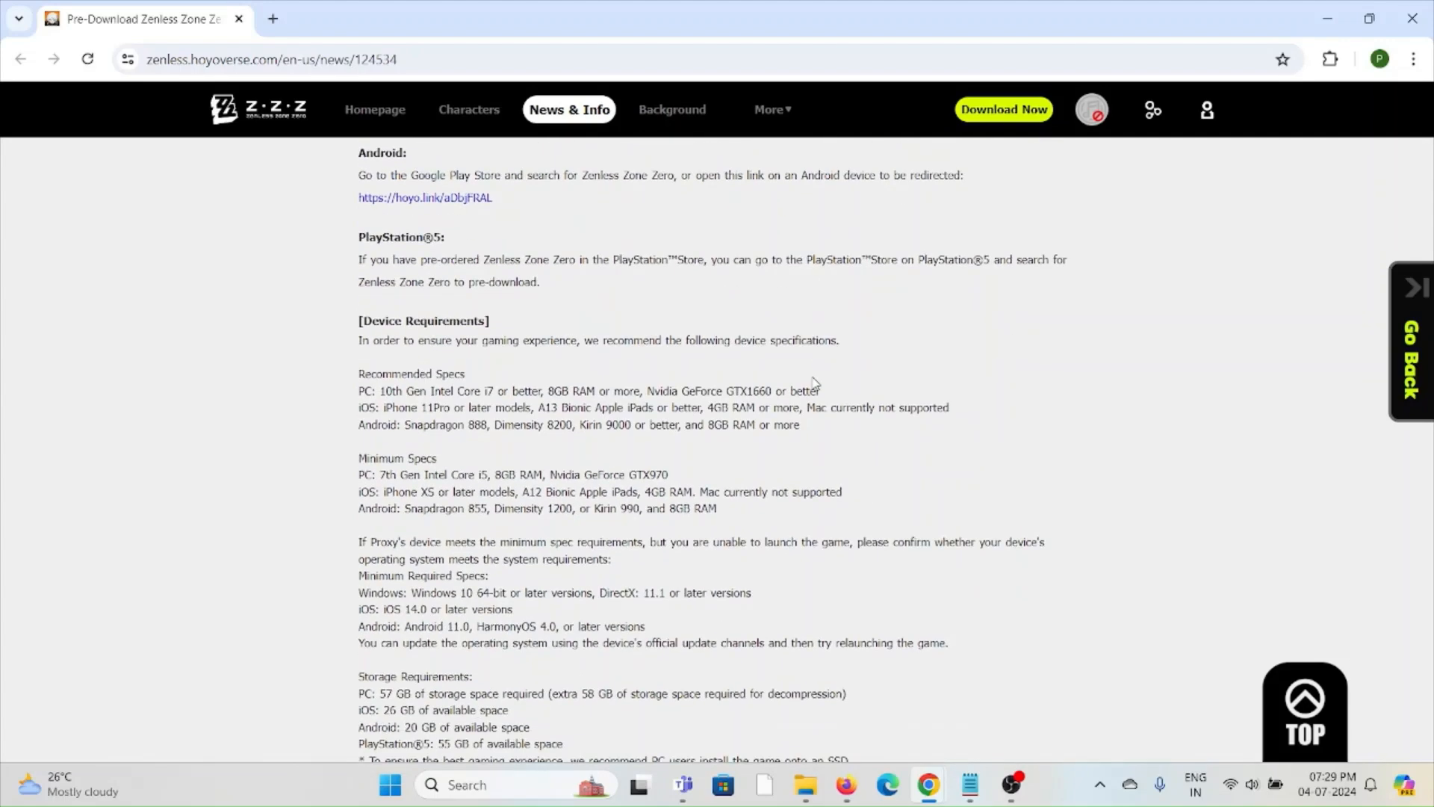
mouse_move(492, 395)
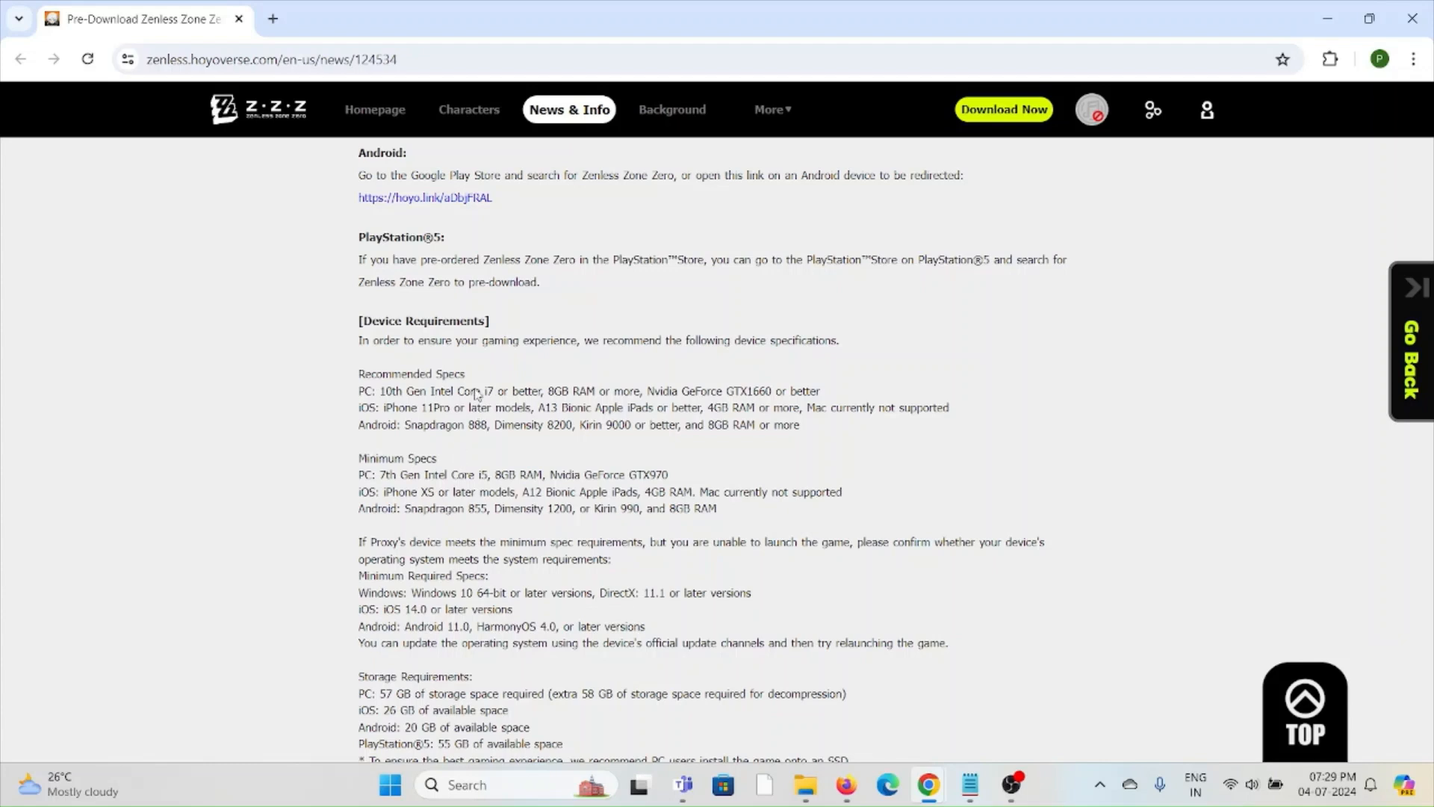
mouse_move(966, 574)
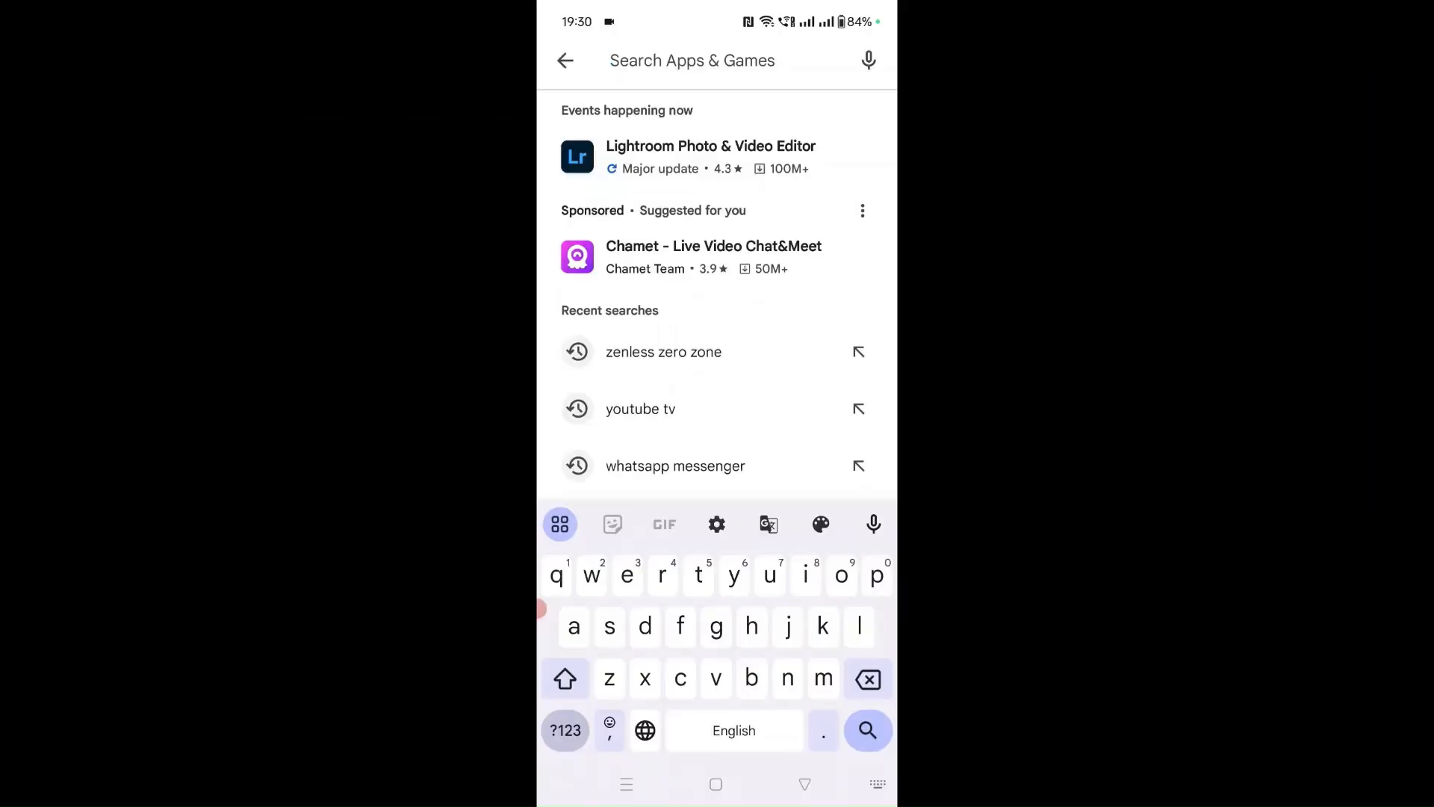
Search the Play Store for 'ze' and run the 'zenless zero zone' suggestion
text(ze)
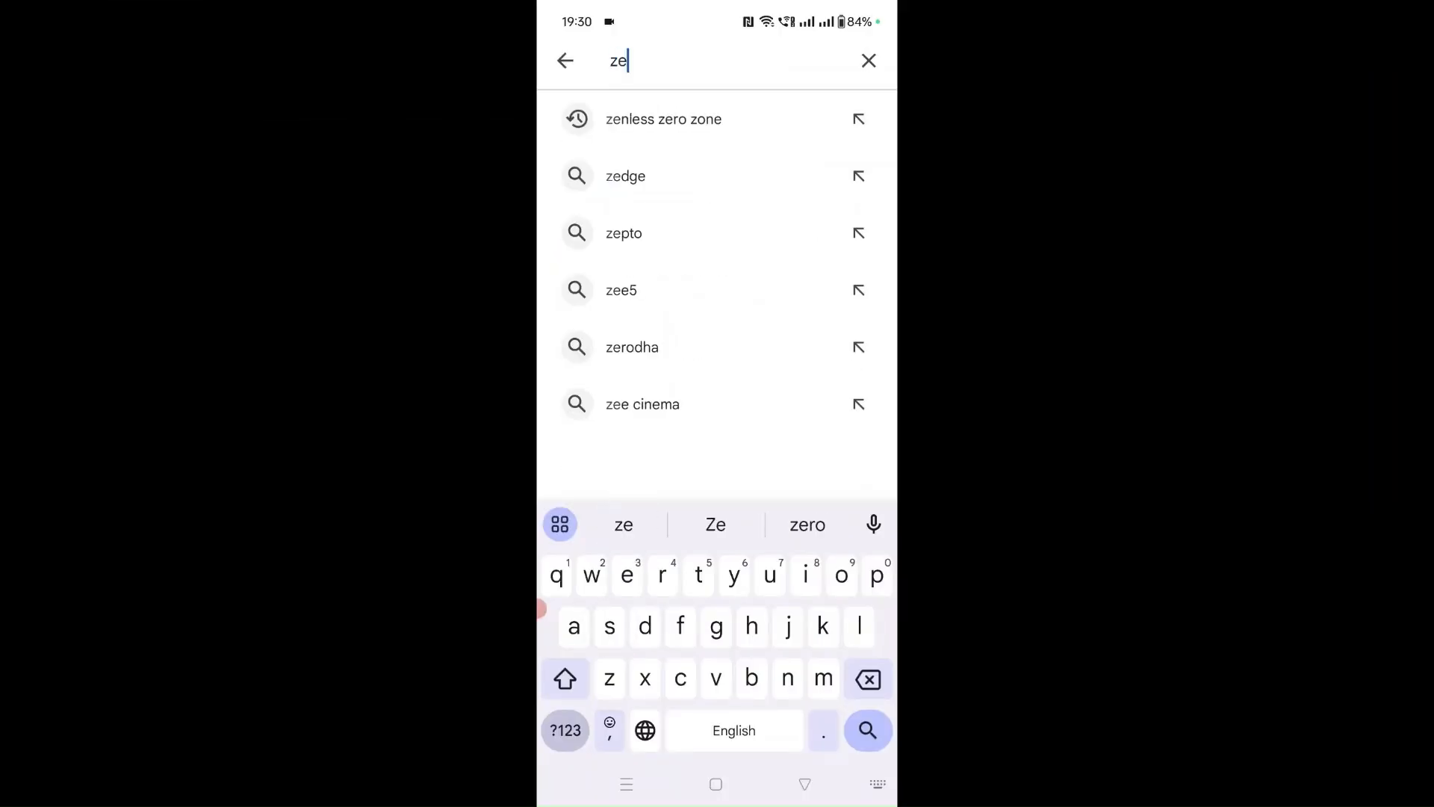
click(664, 119)
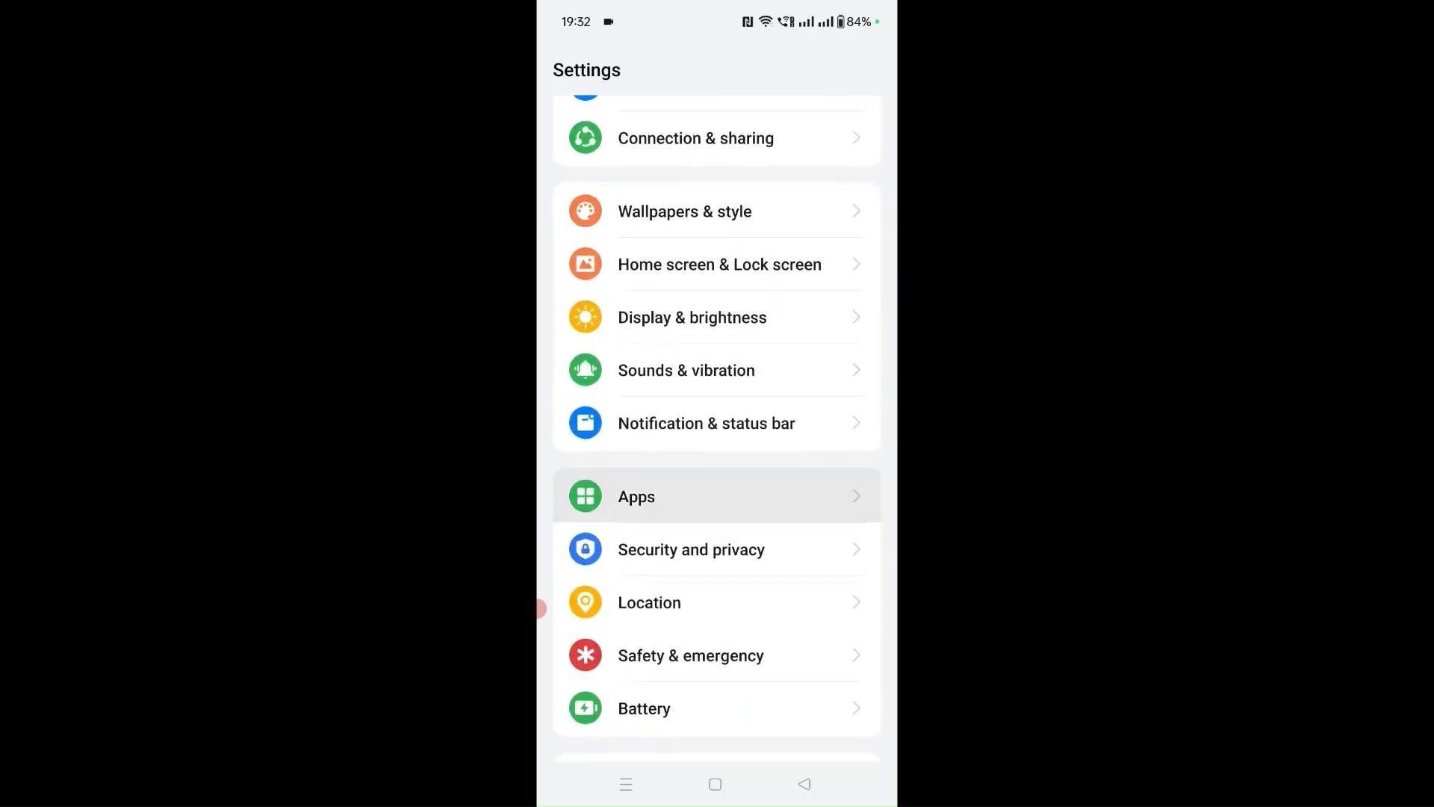
Go into App management and filter the installed apps list with 'ze'
click(716, 496)
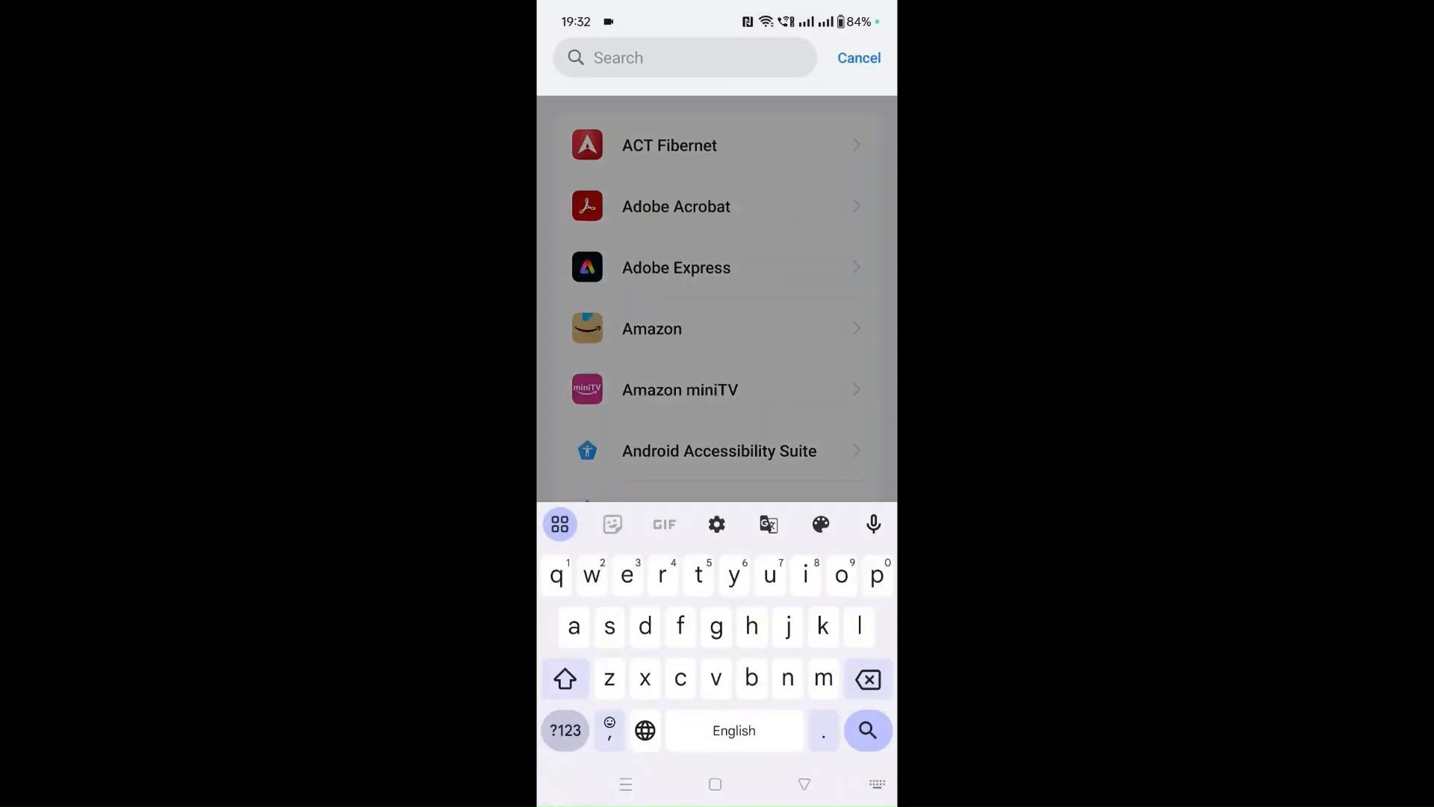
text(ze)
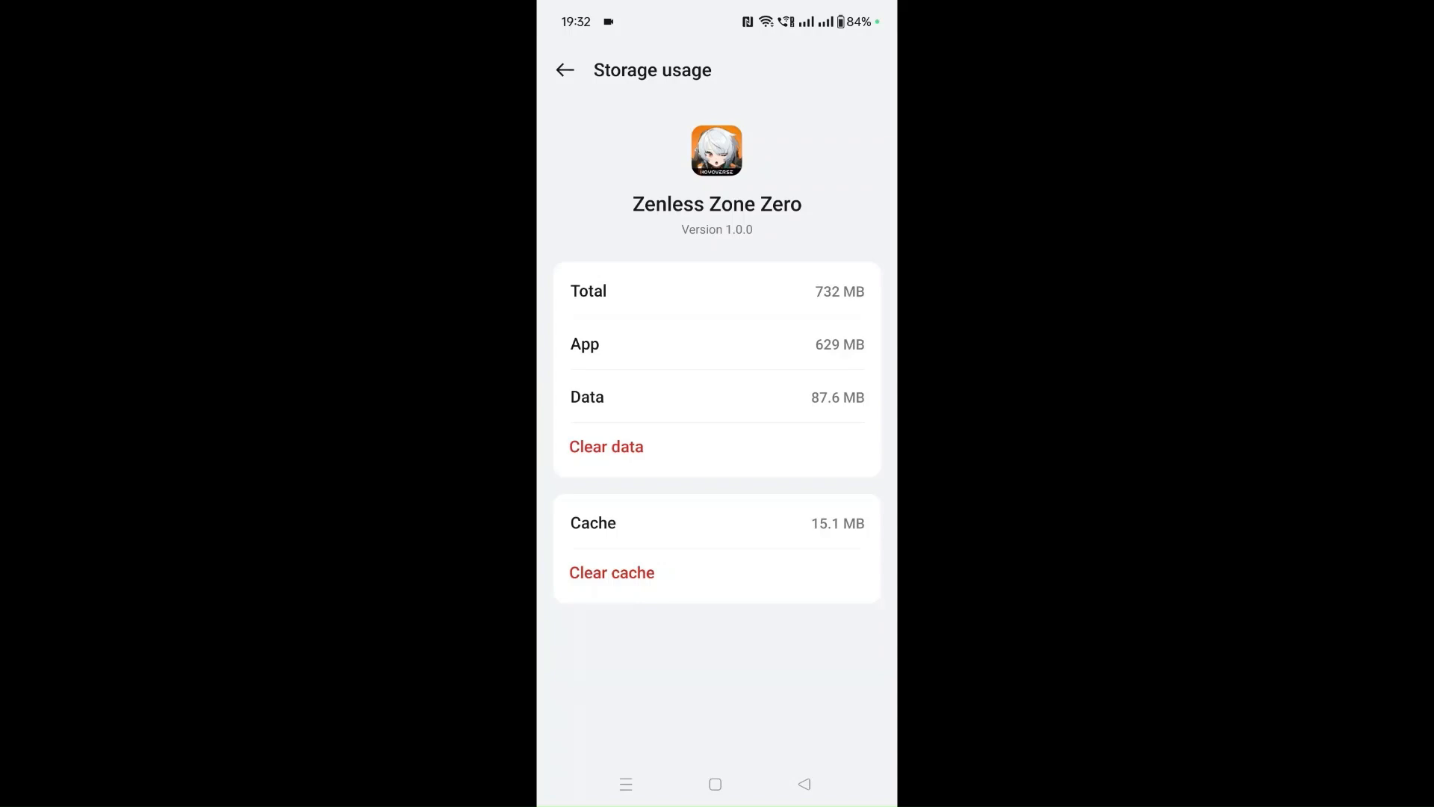
Clear Zenless Zone Zero's 15.1 MB of cached data from the Storage usage page
click(611, 573)
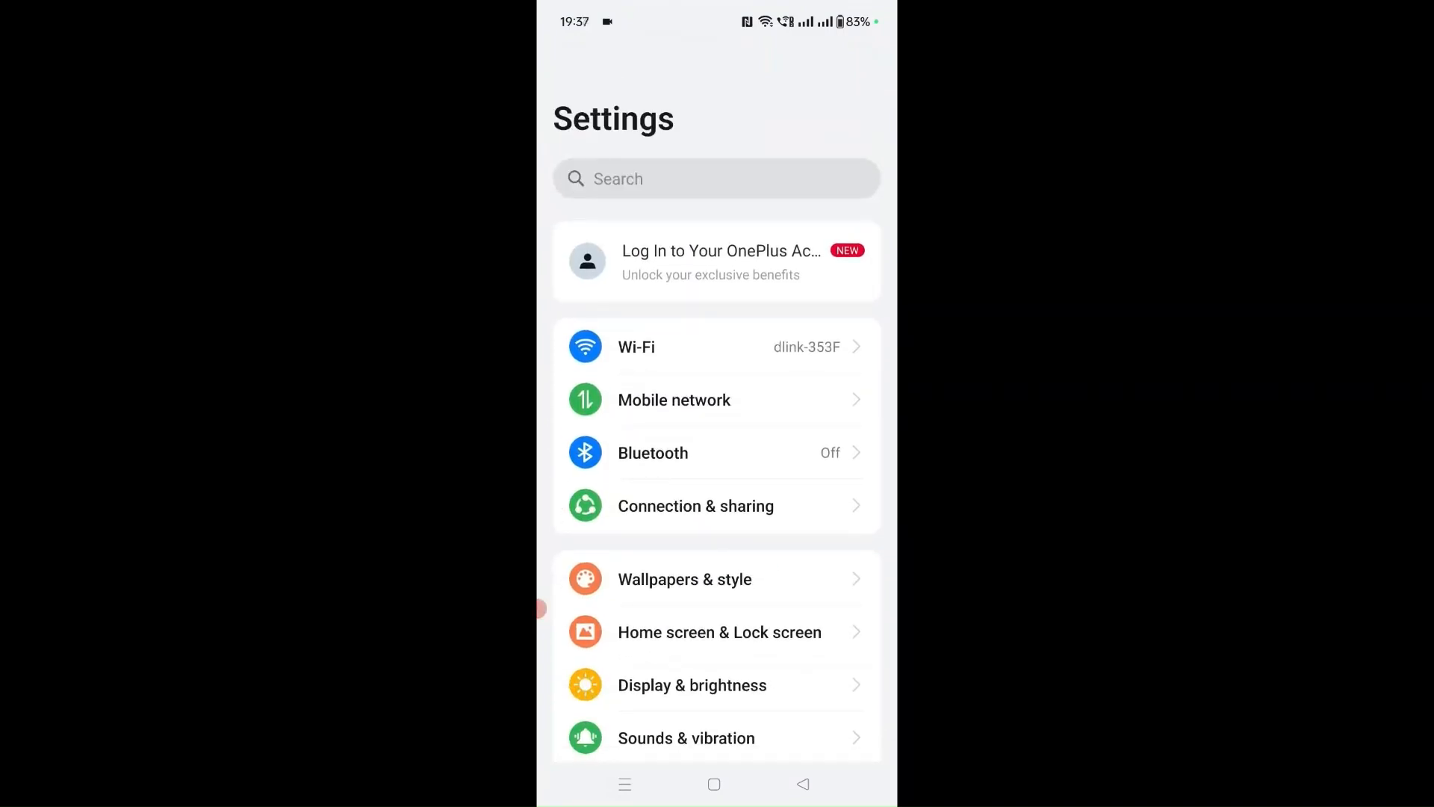
From App management, filter with 'ze' and bring up Zenless Zone Zero's app info page
scroll(up, 3)
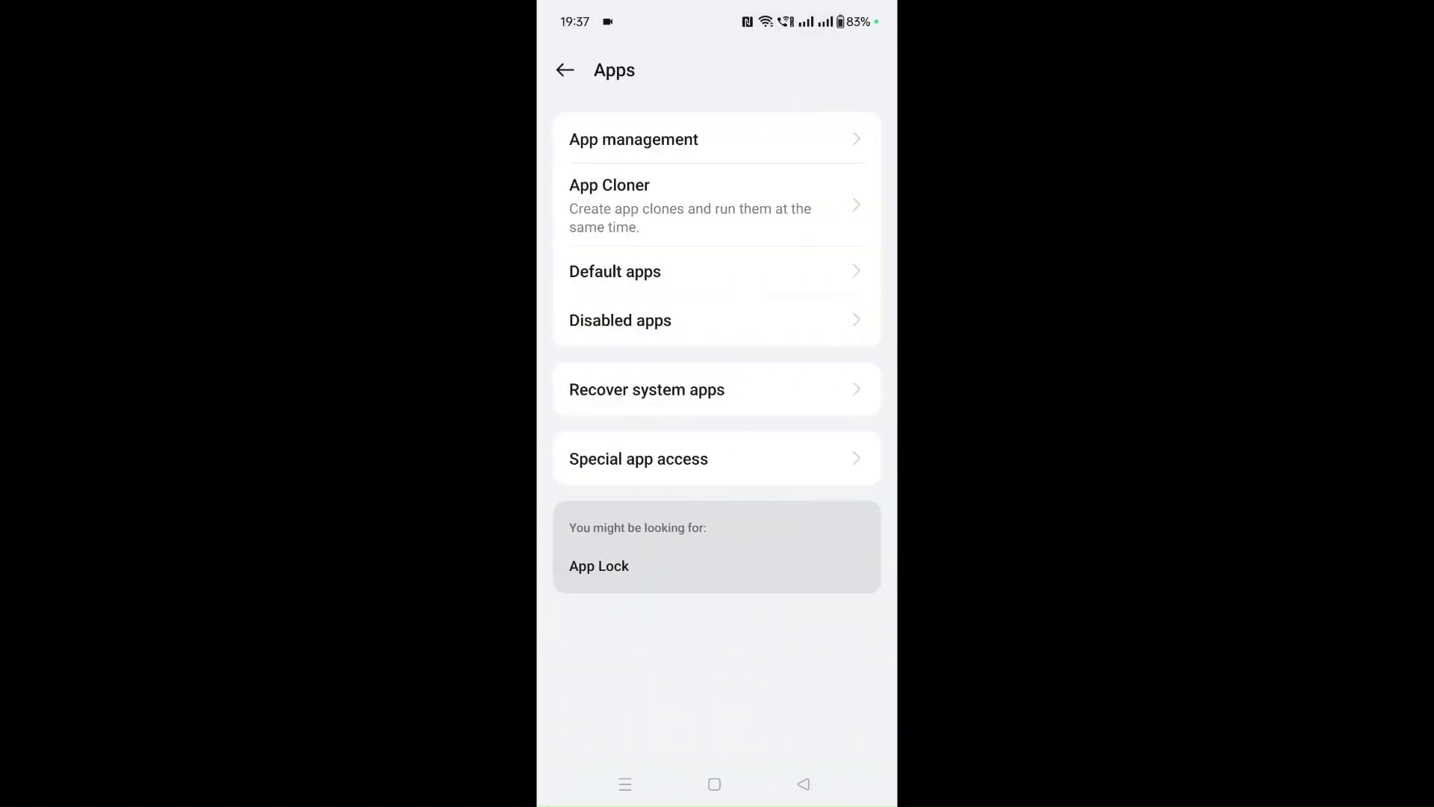
click(633, 139)
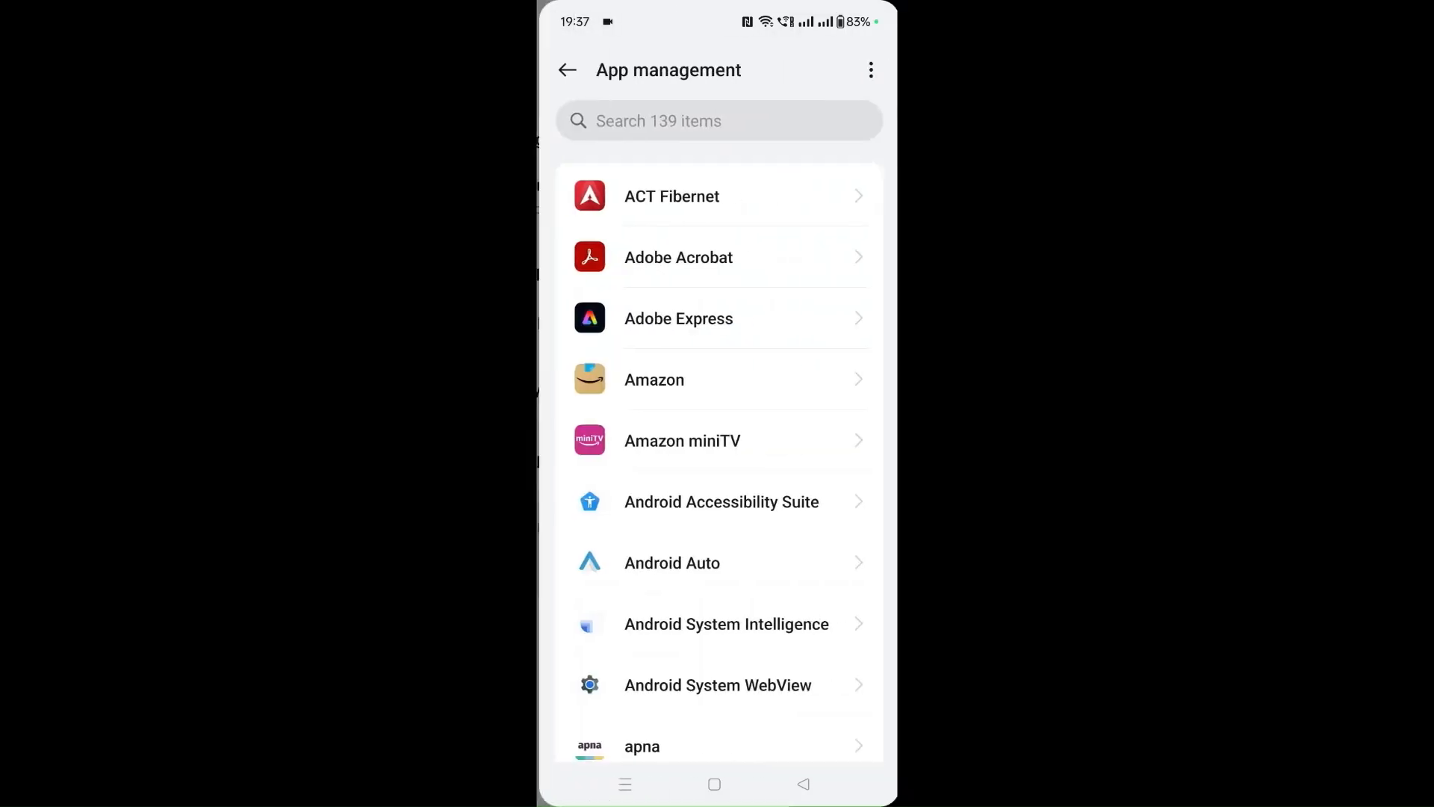
text(ze)
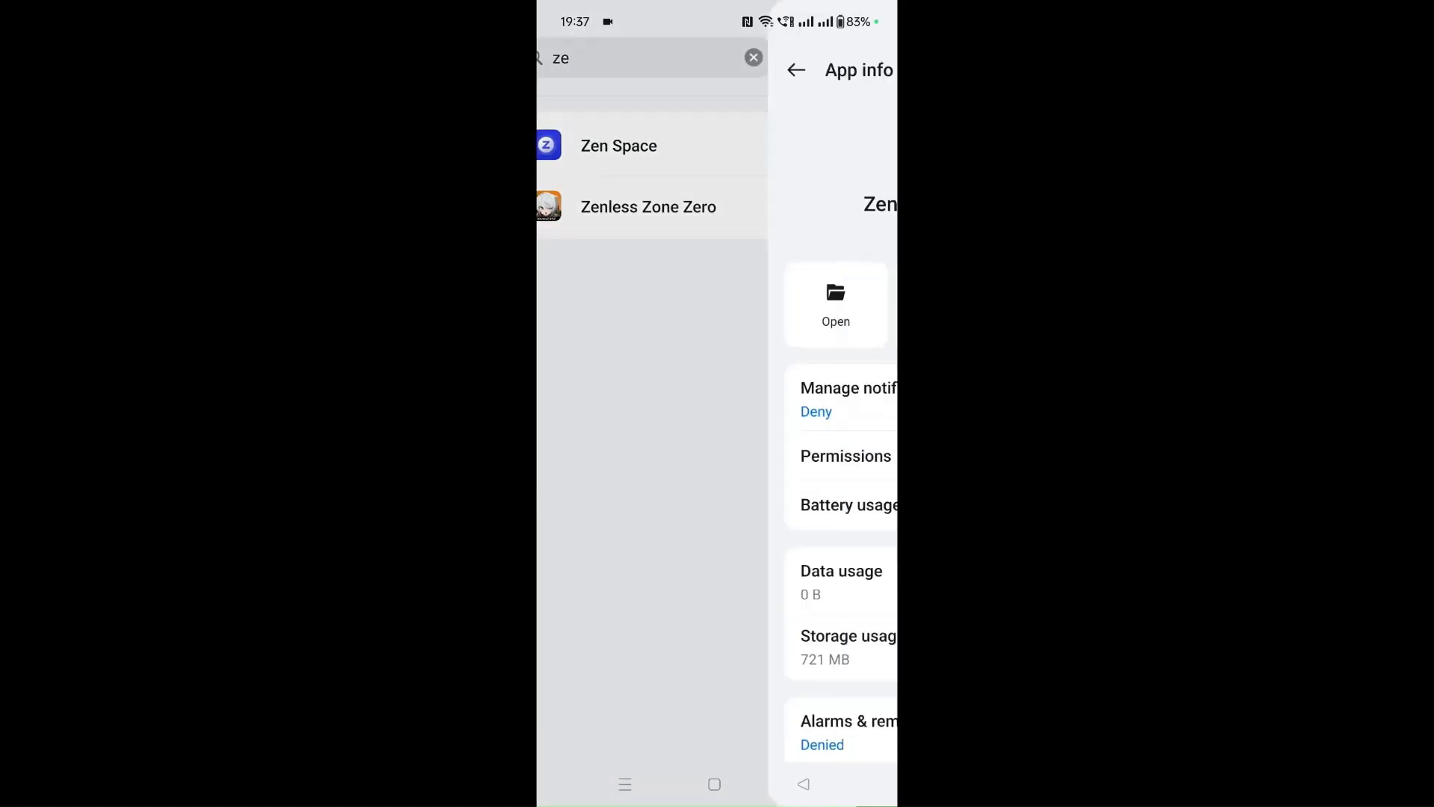
click(647, 206)
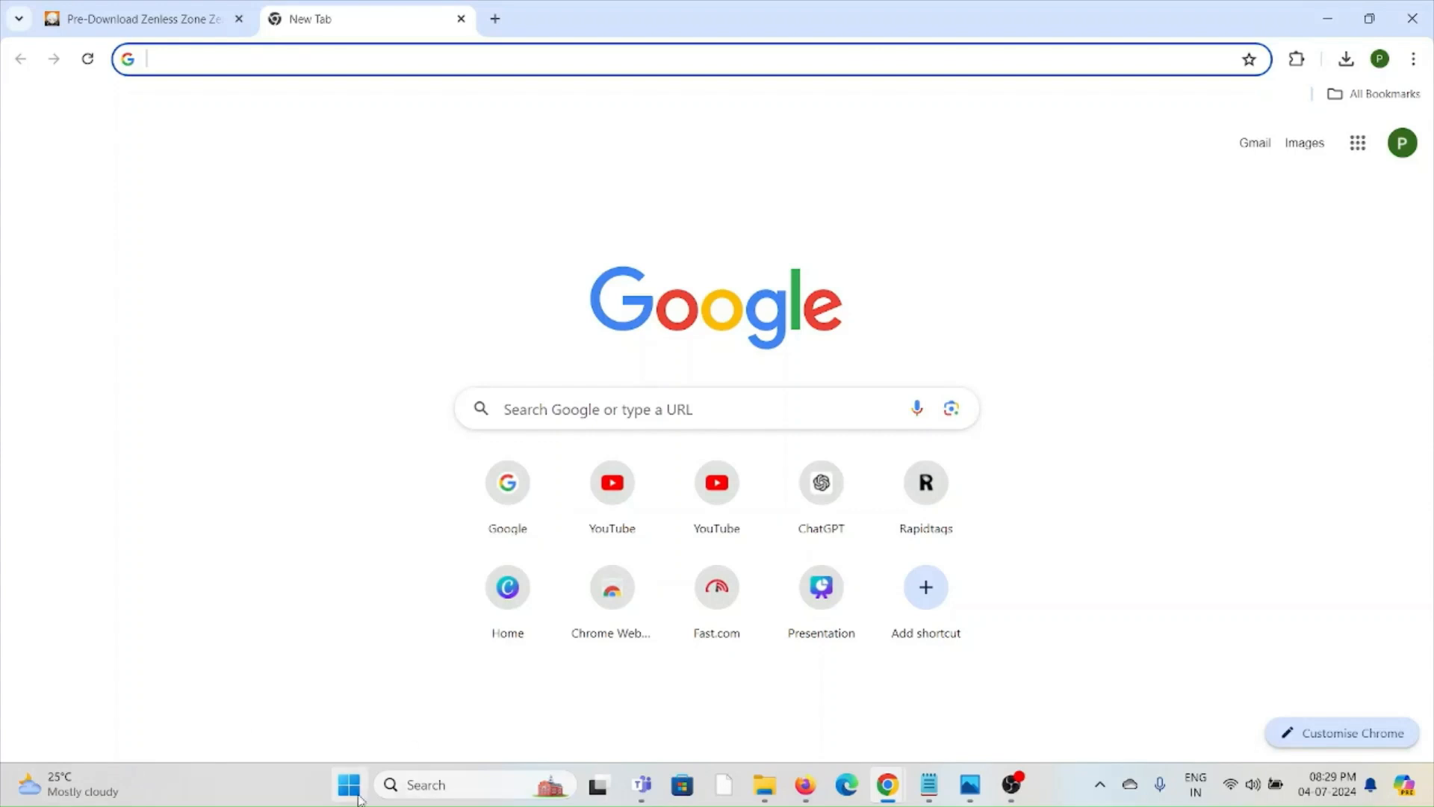
Bring up the Start menu's power choices to restart the PC
click(348, 784)
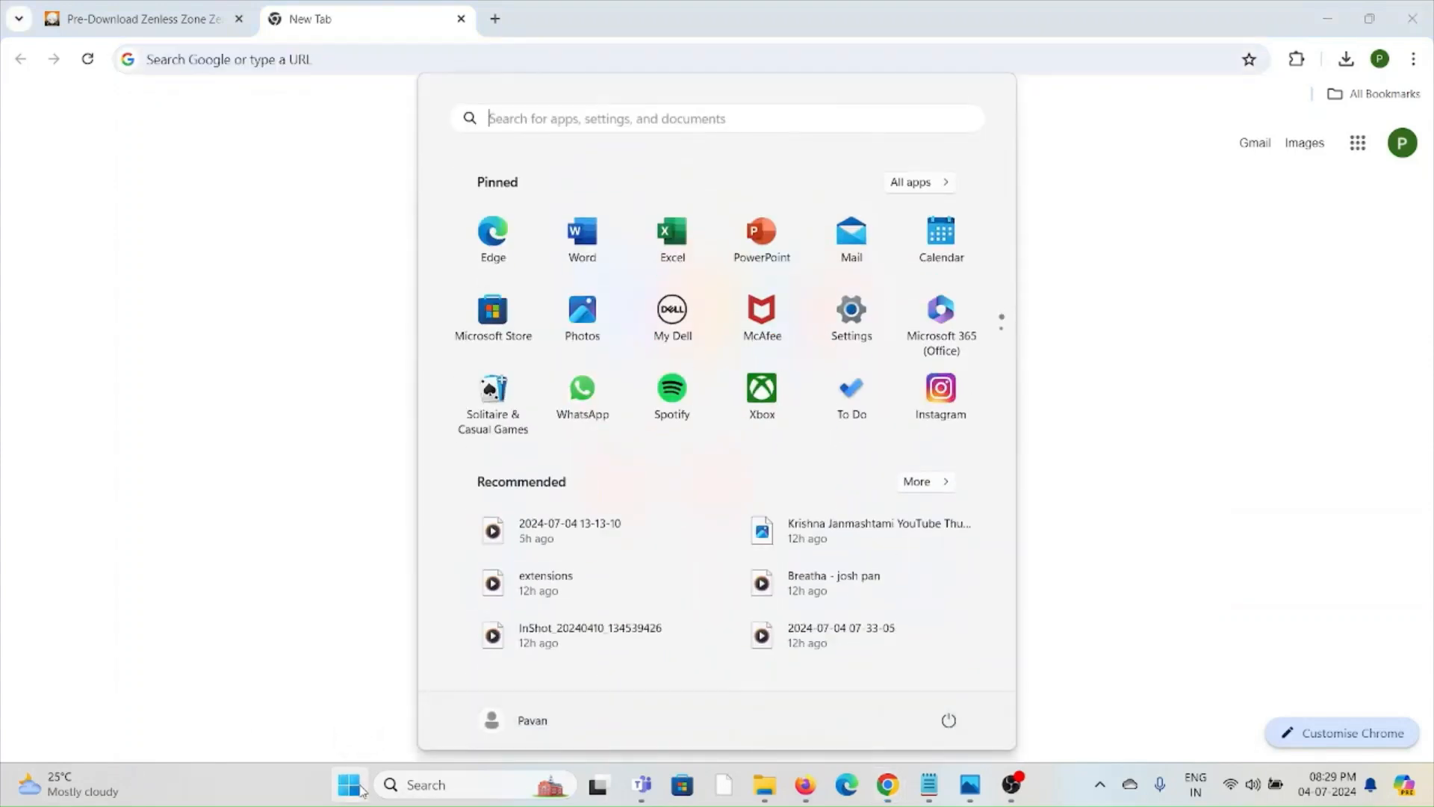
mouse_move(949, 720)
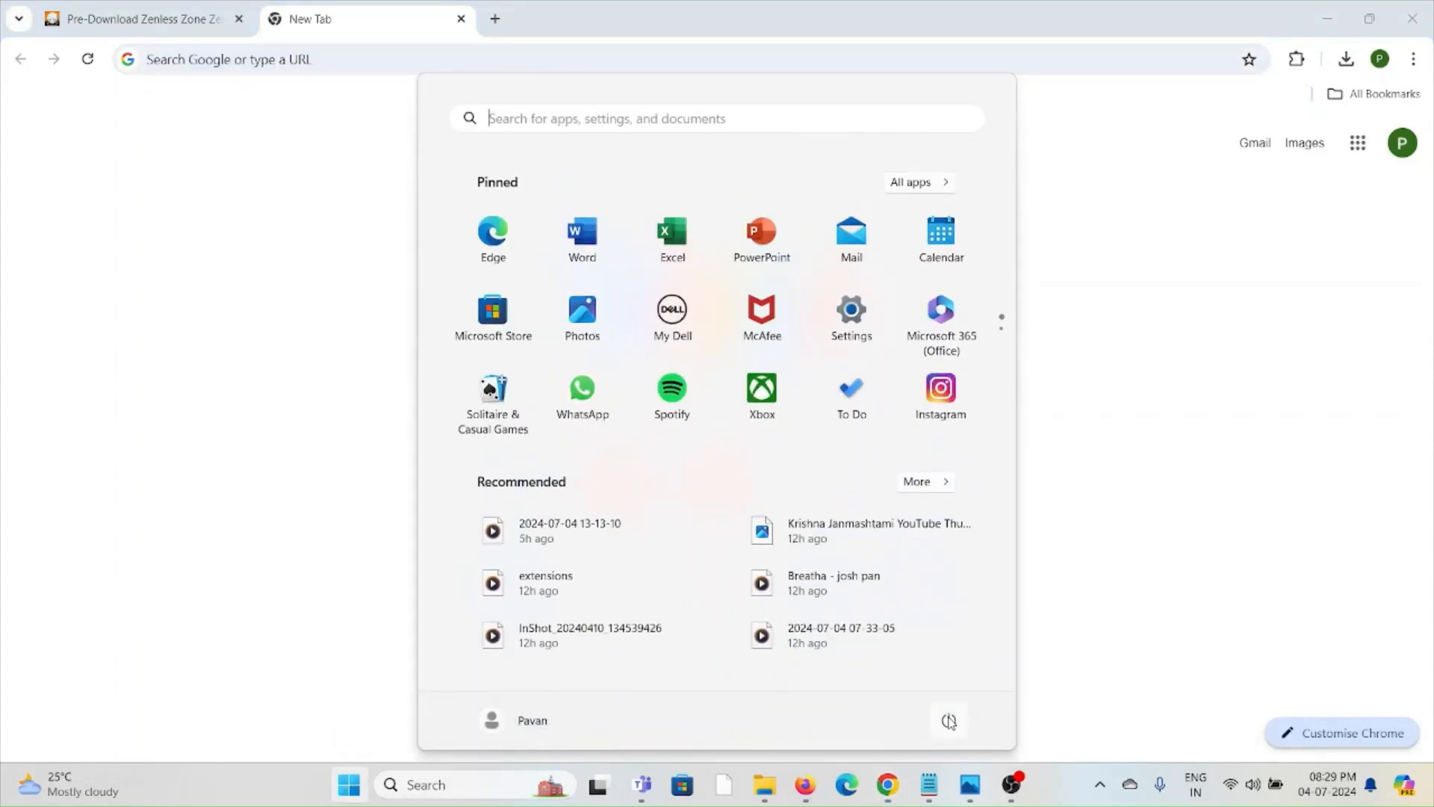
click(949, 720)
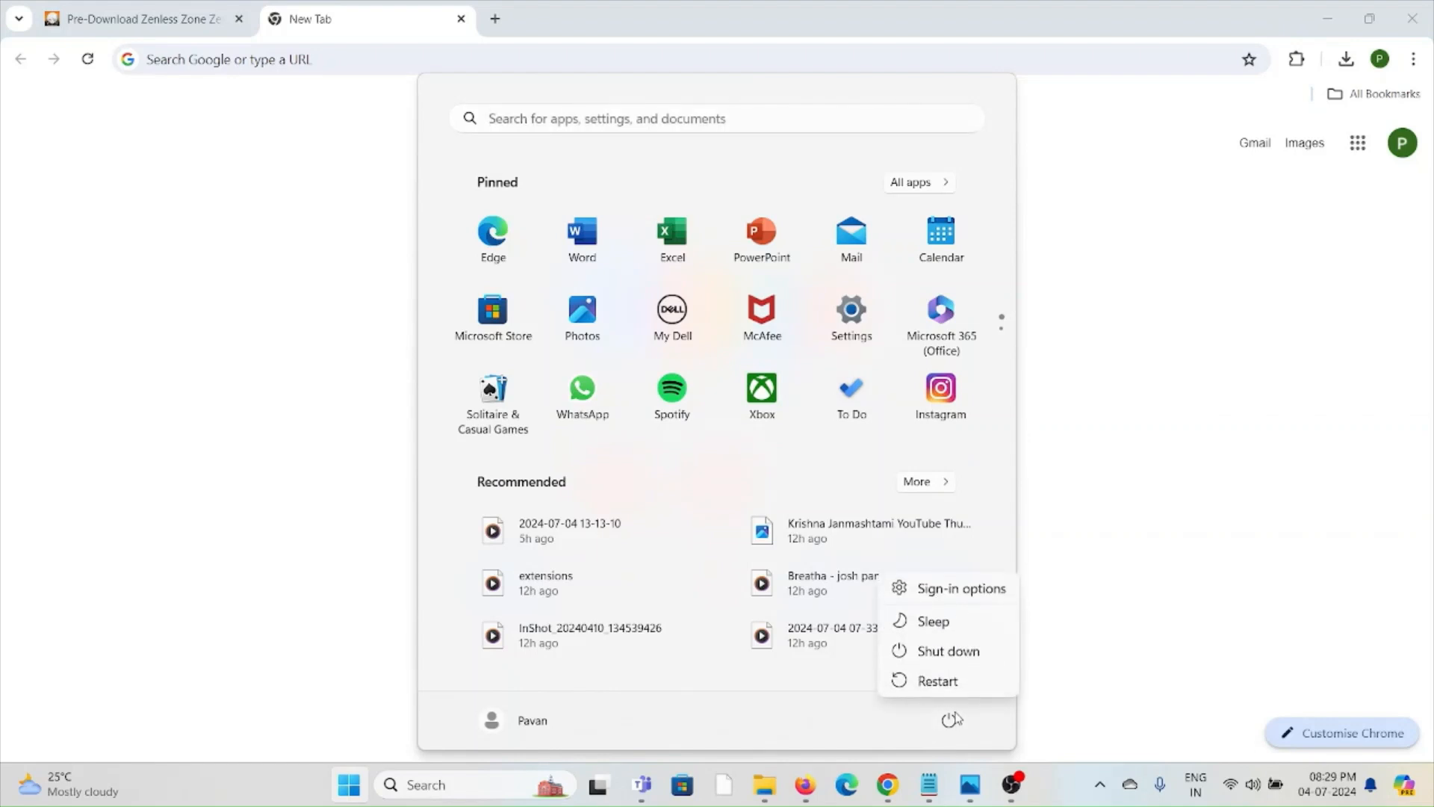
mouse_move(977, 685)
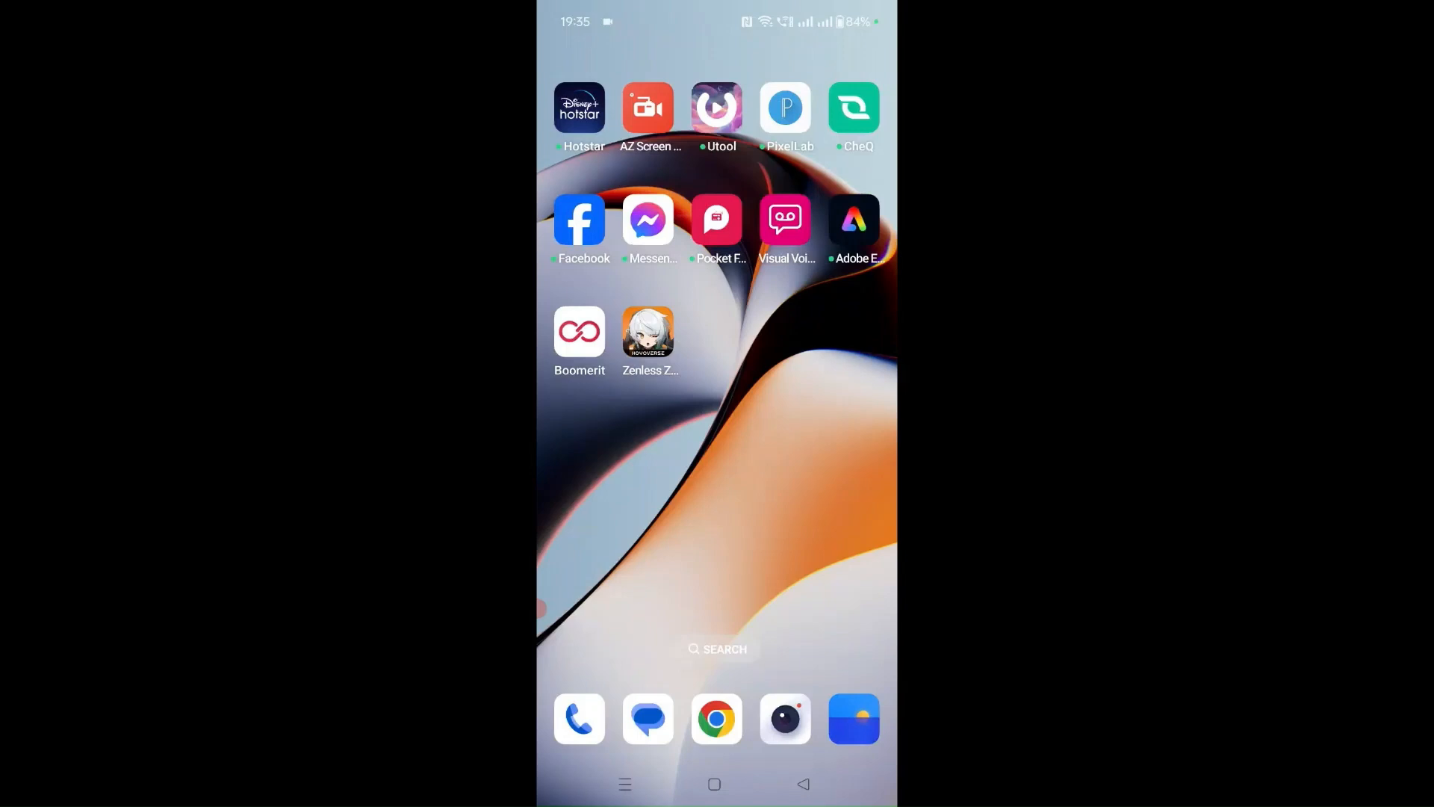
Find Settings with 'set' in the launcher and start it
text(set)
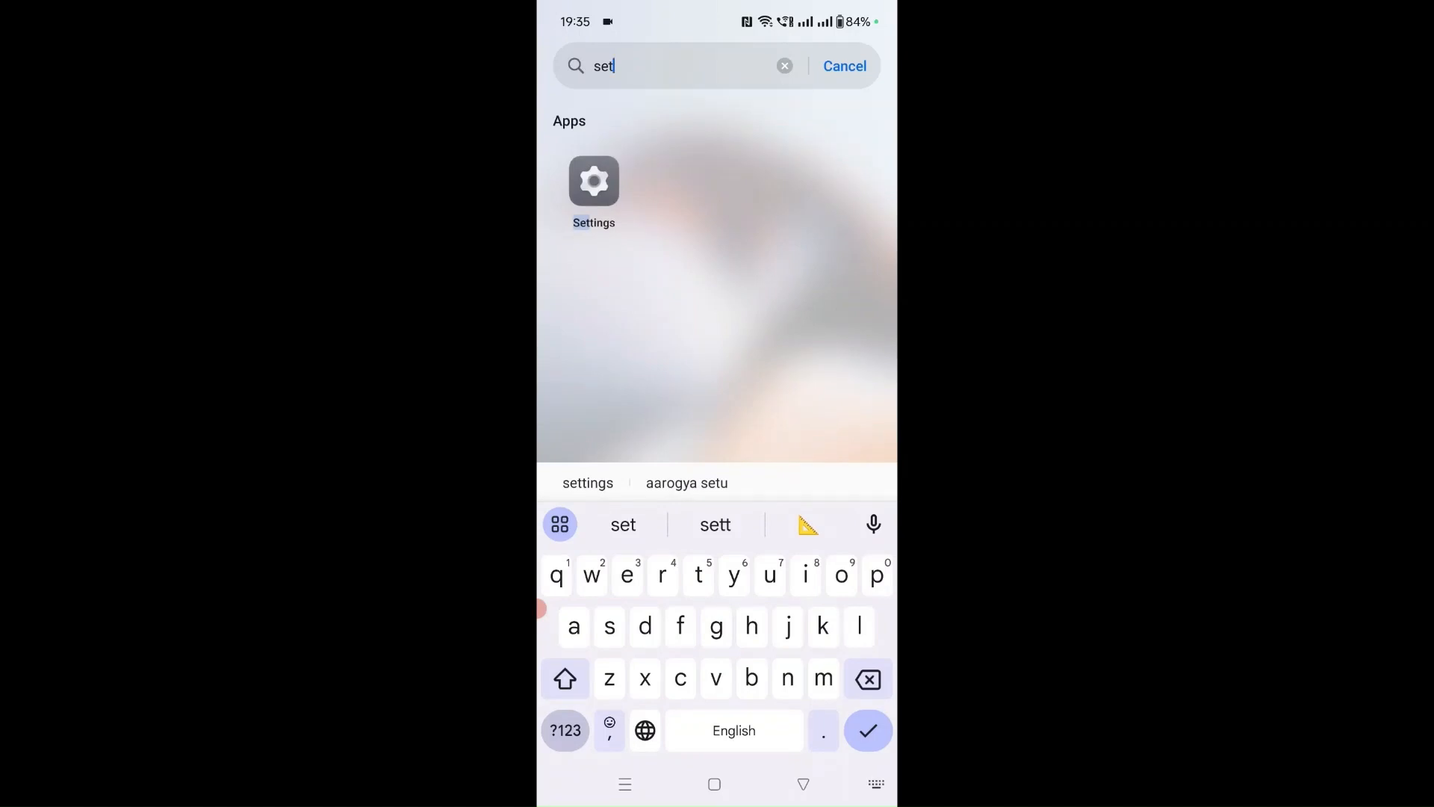
click(593, 181)
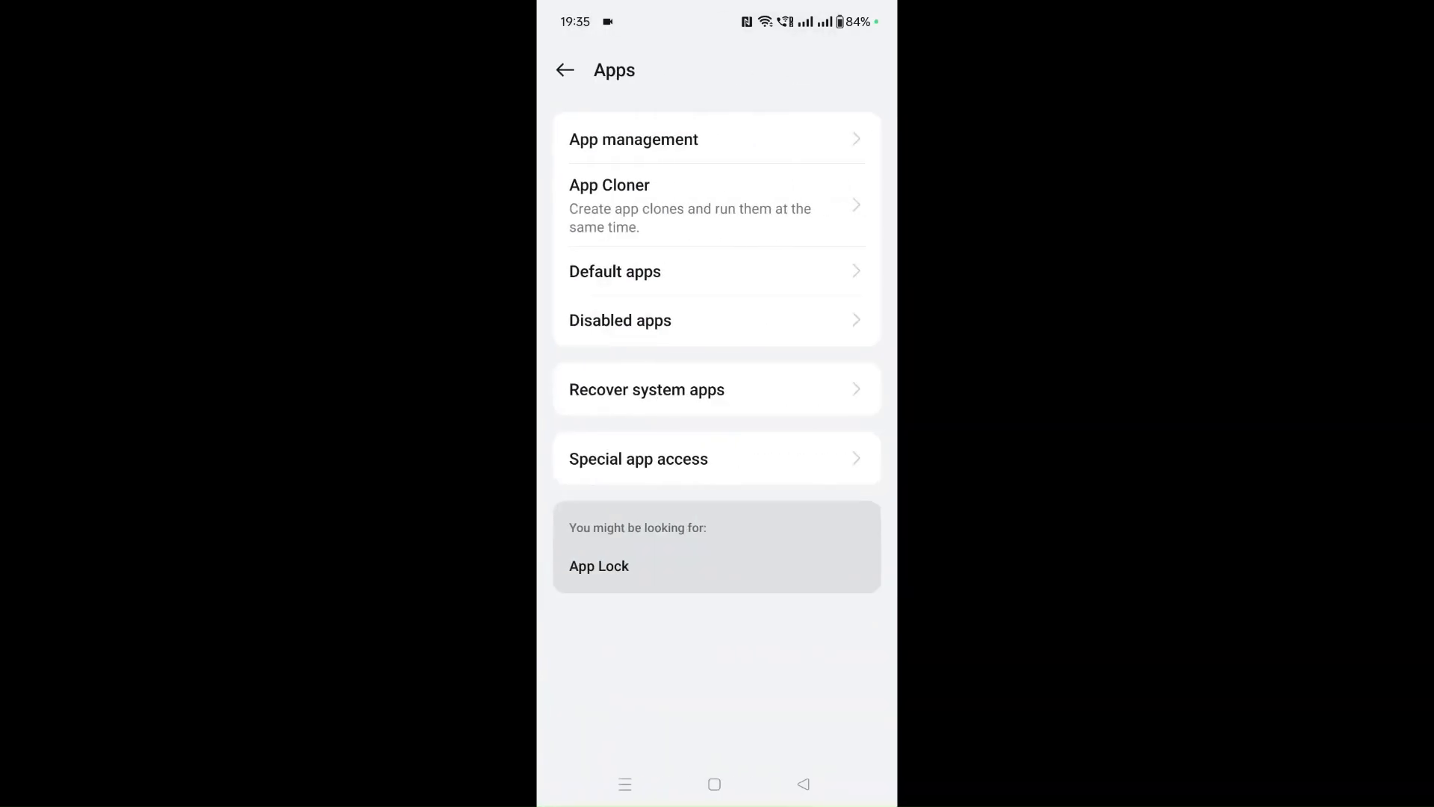
From App management, filter with 'ze' and bring up Zenless Zone Zero's app info page
click(633, 139)
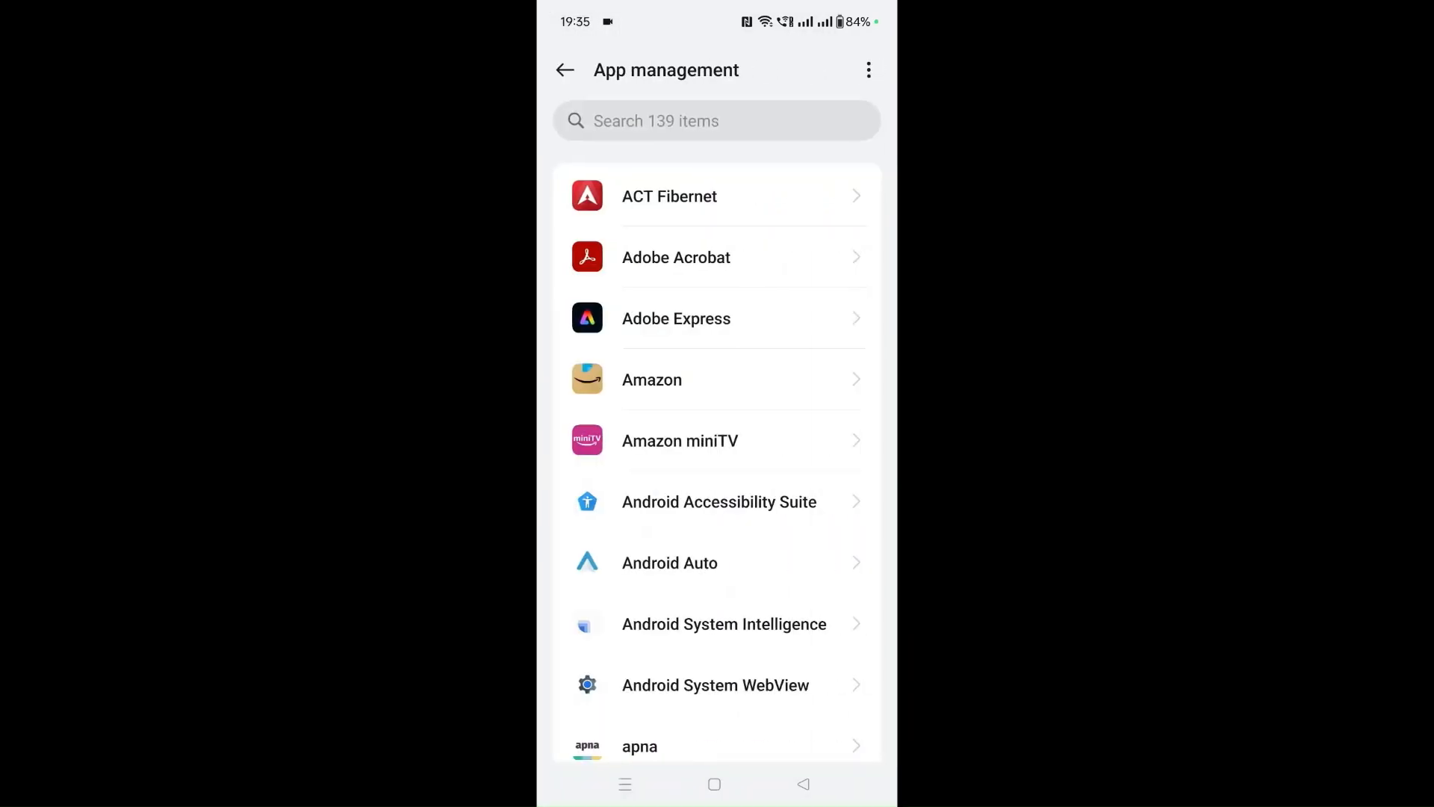
text(ze)
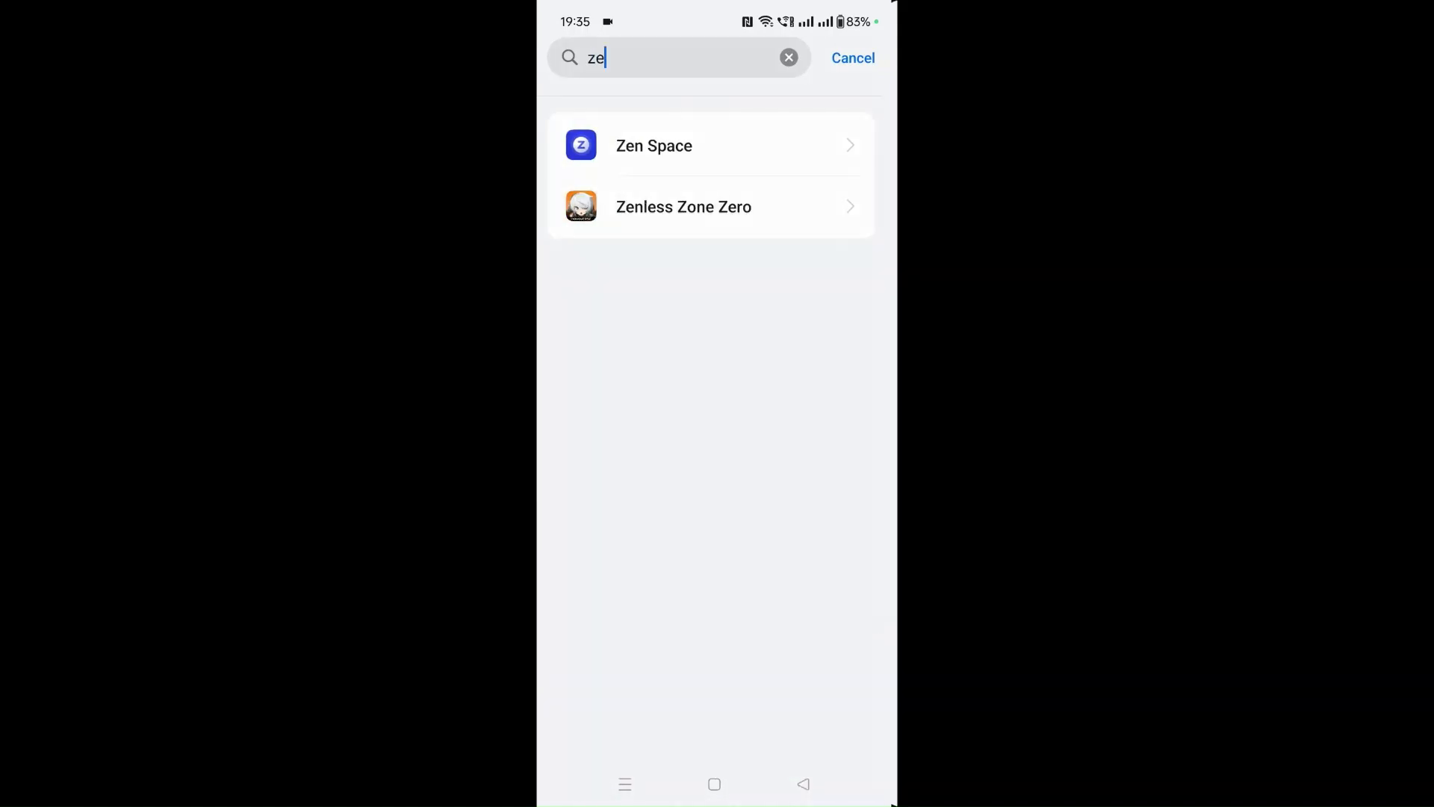
click(683, 206)
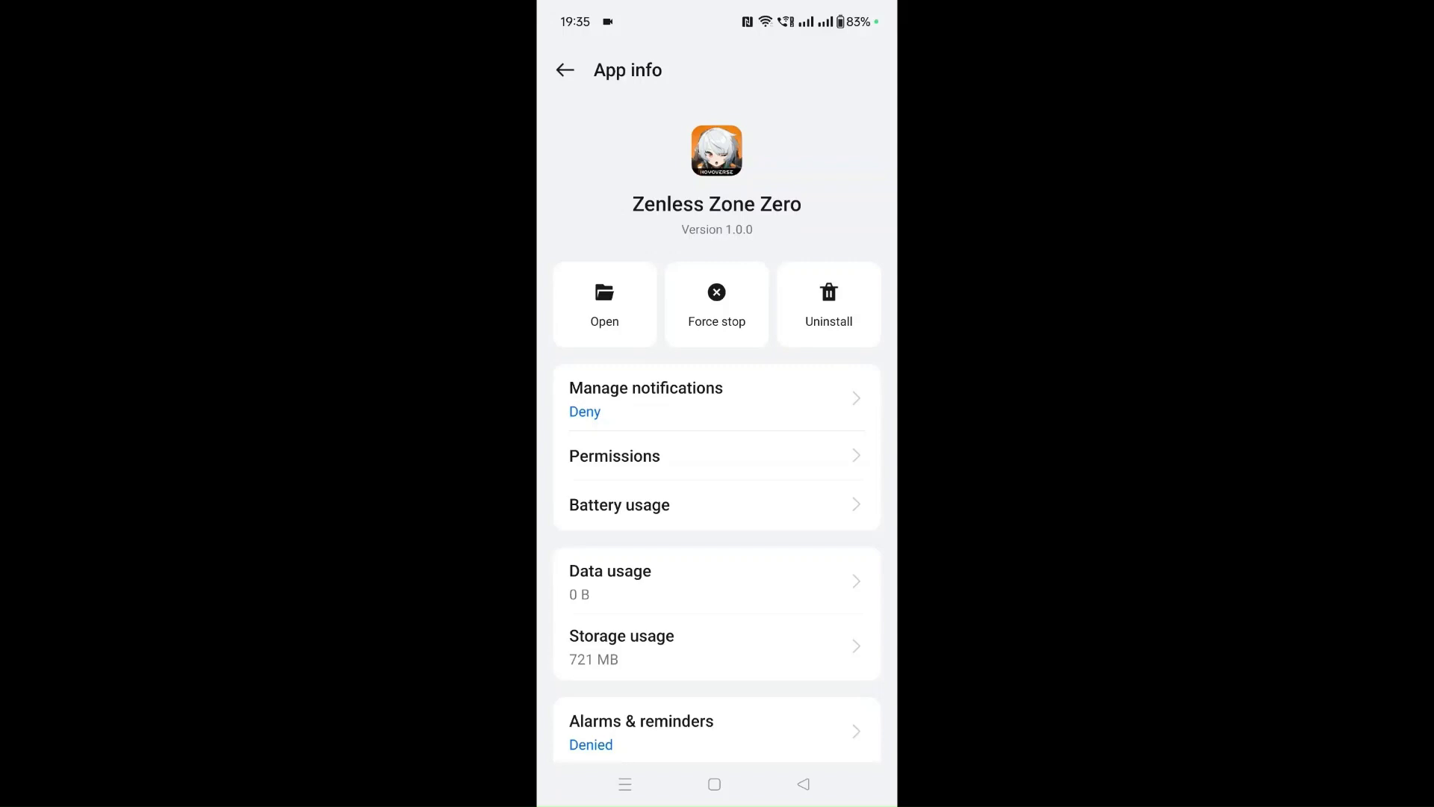
Uninstall Zenless Zone Zero and confirm its removal with OK
click(828, 305)
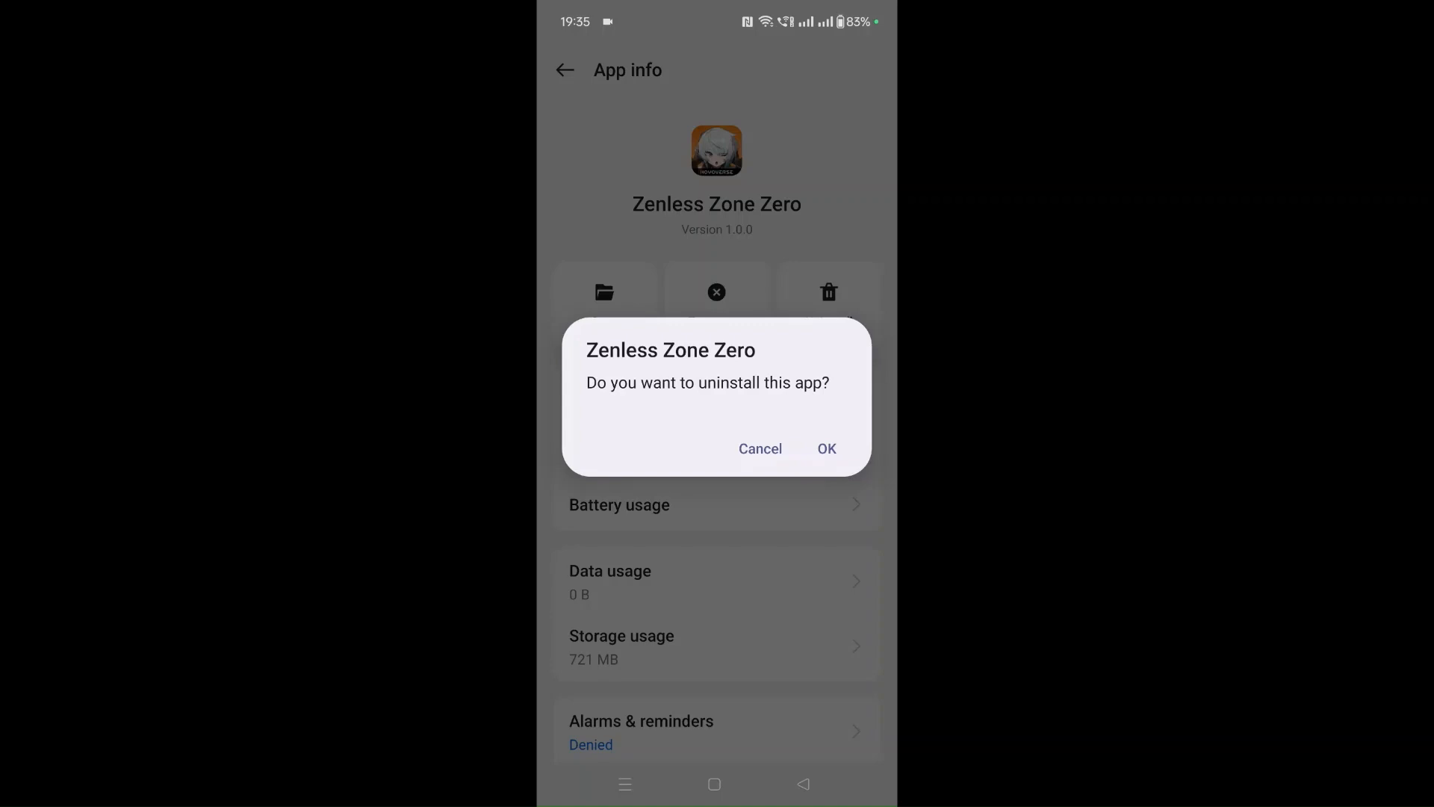
click(826, 448)
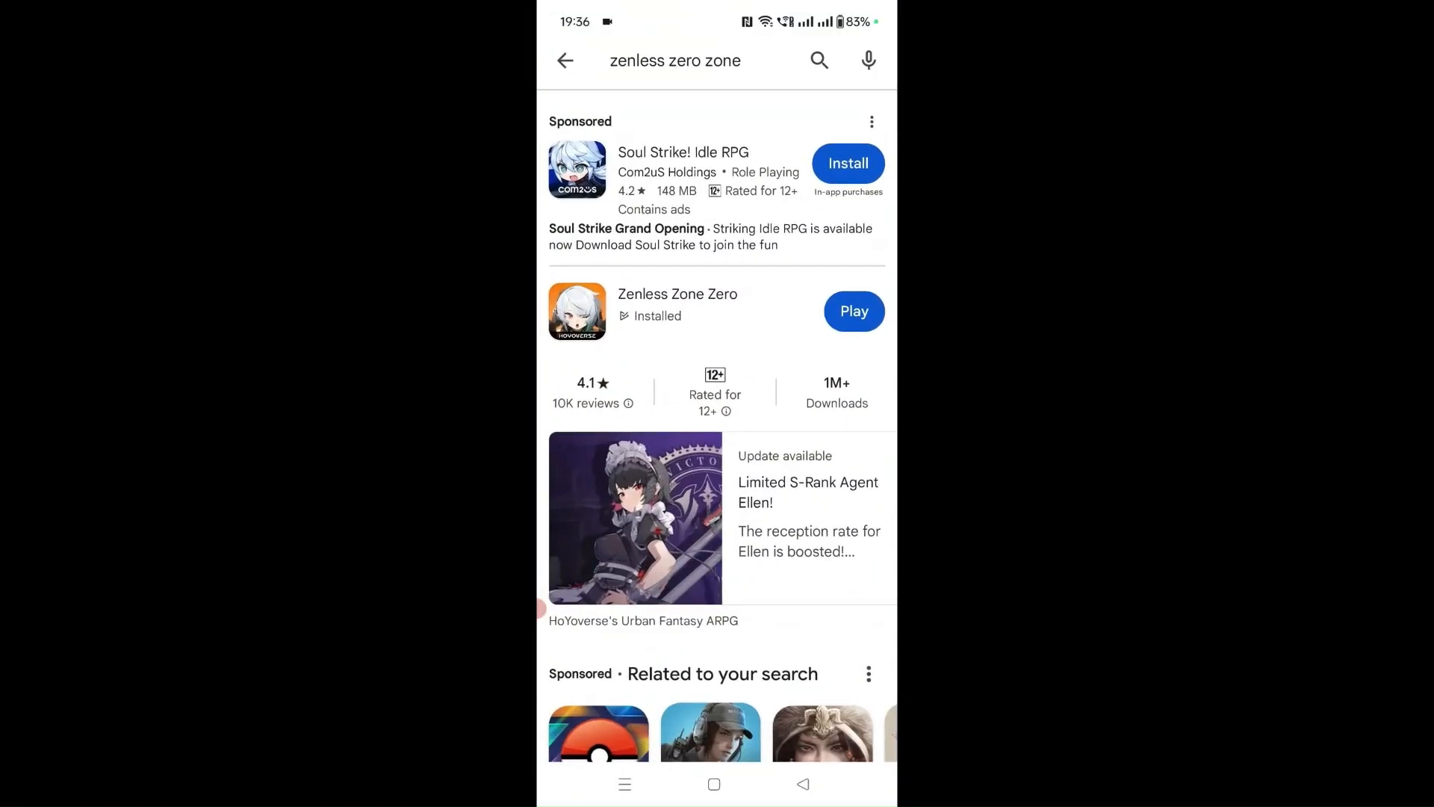
Search the Play Store again for 'ze' and rerun the 'zenless zero zone' suggestion
click(674, 60)
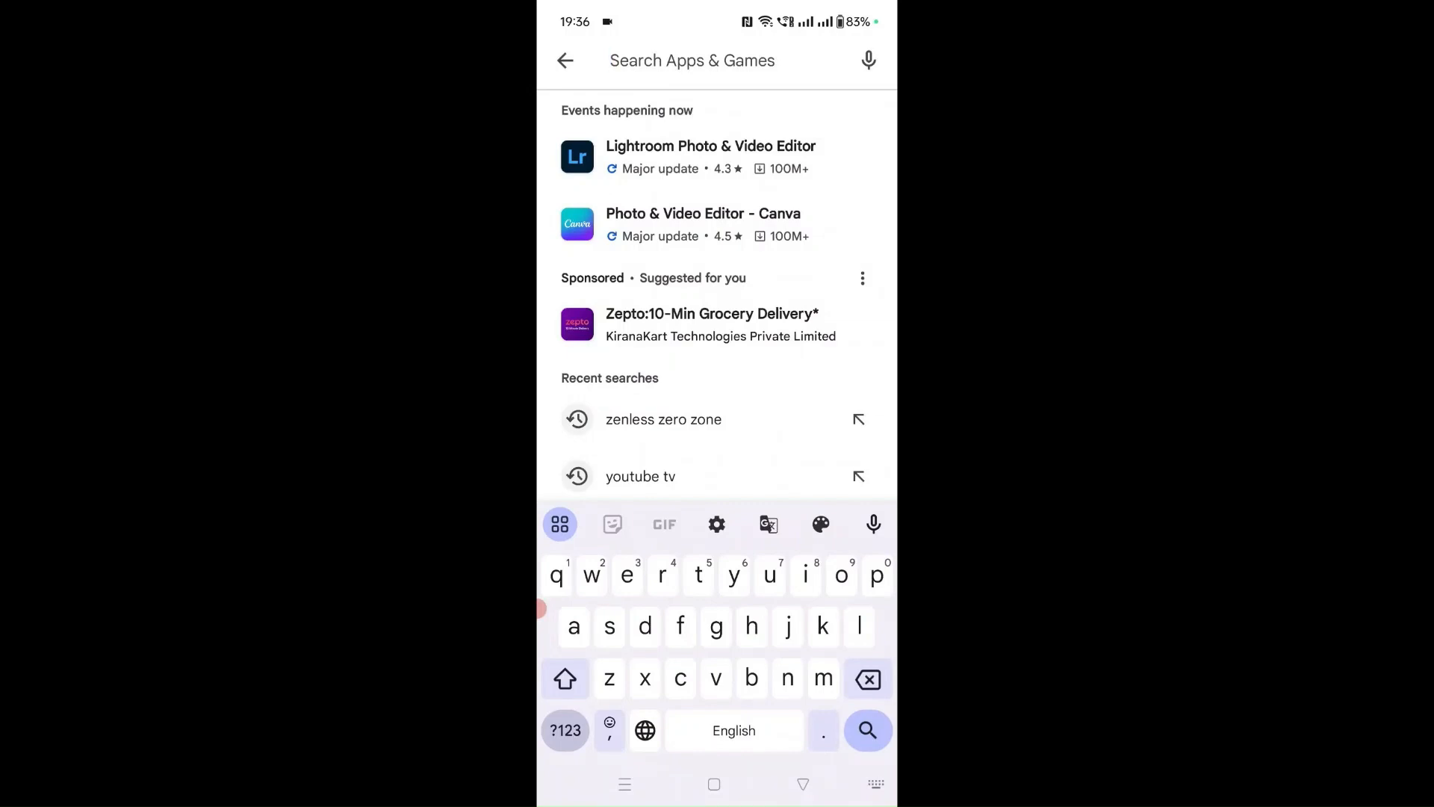
text(ze)
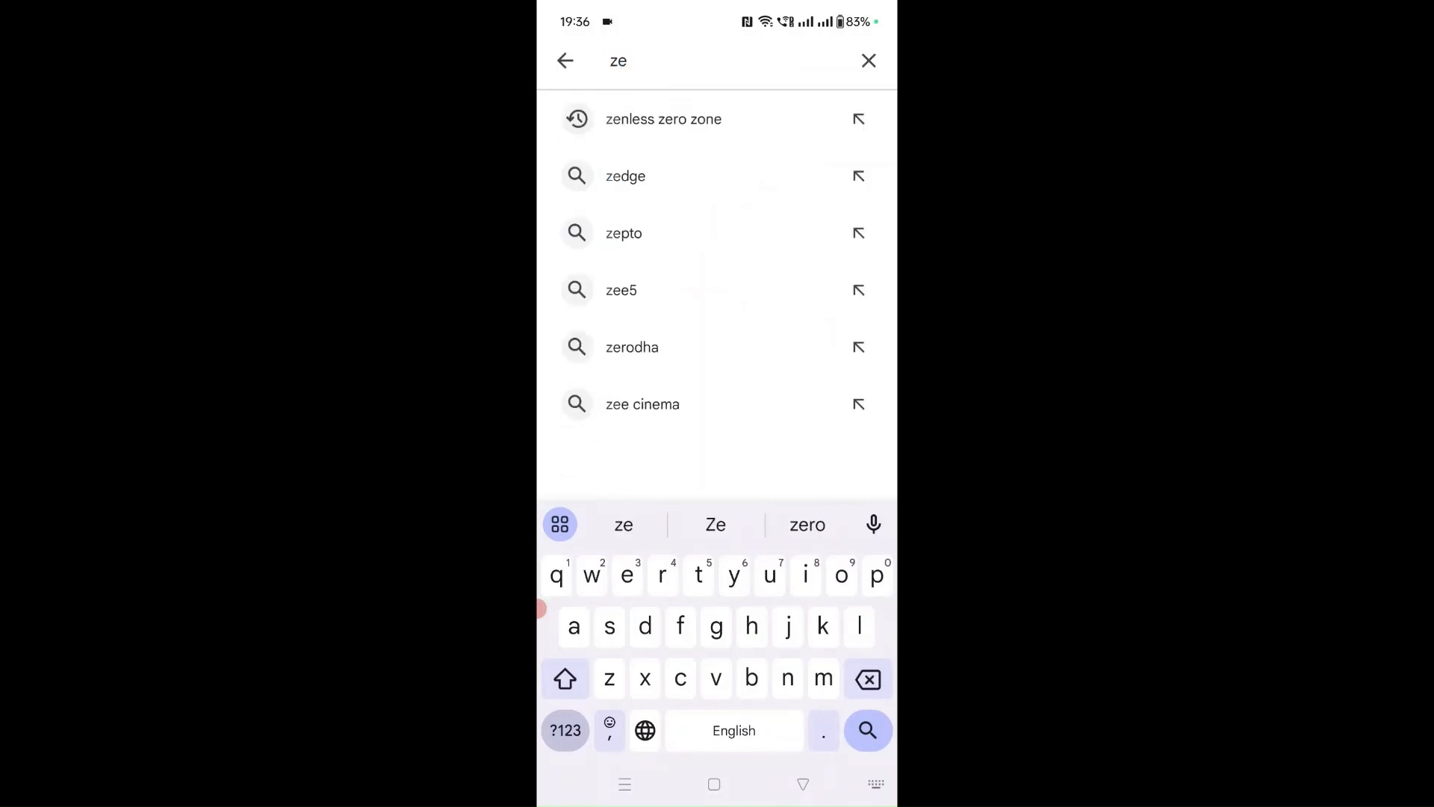
click(663, 119)
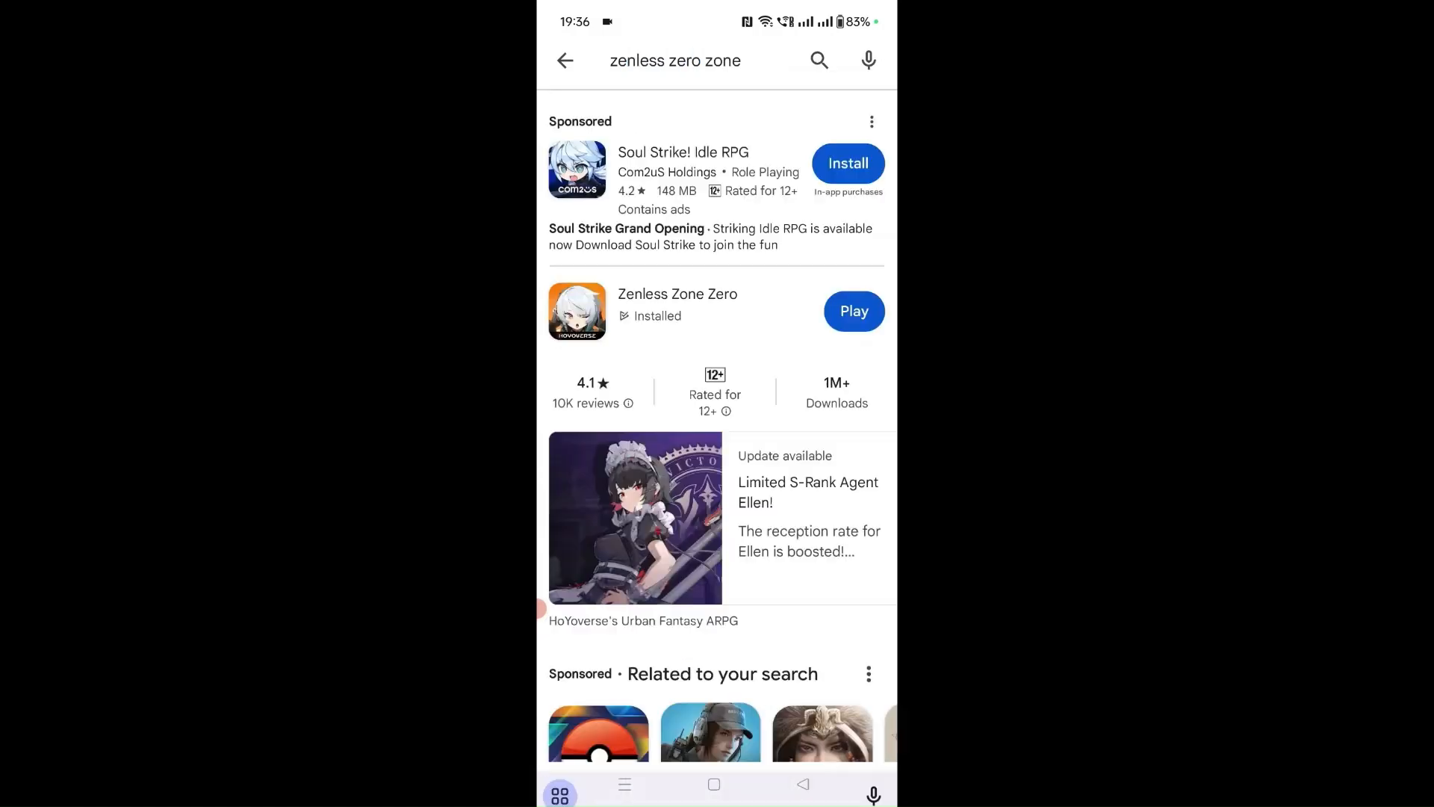